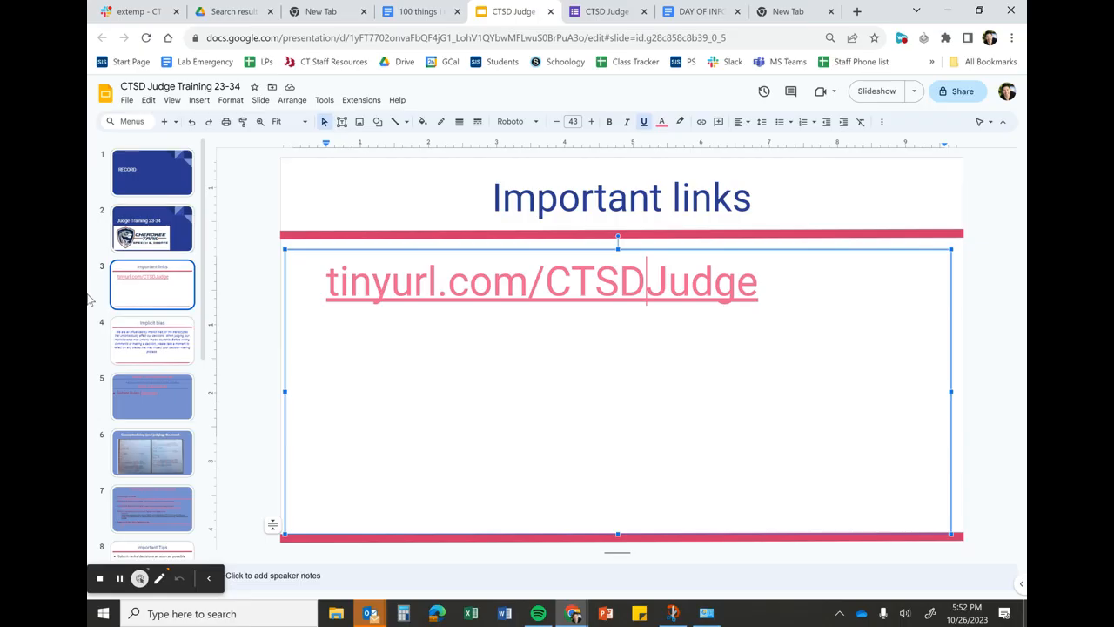
Select the Implicit bias slide in the filmstrip.
{"action": "left_click", "coordinate": [151, 340]}
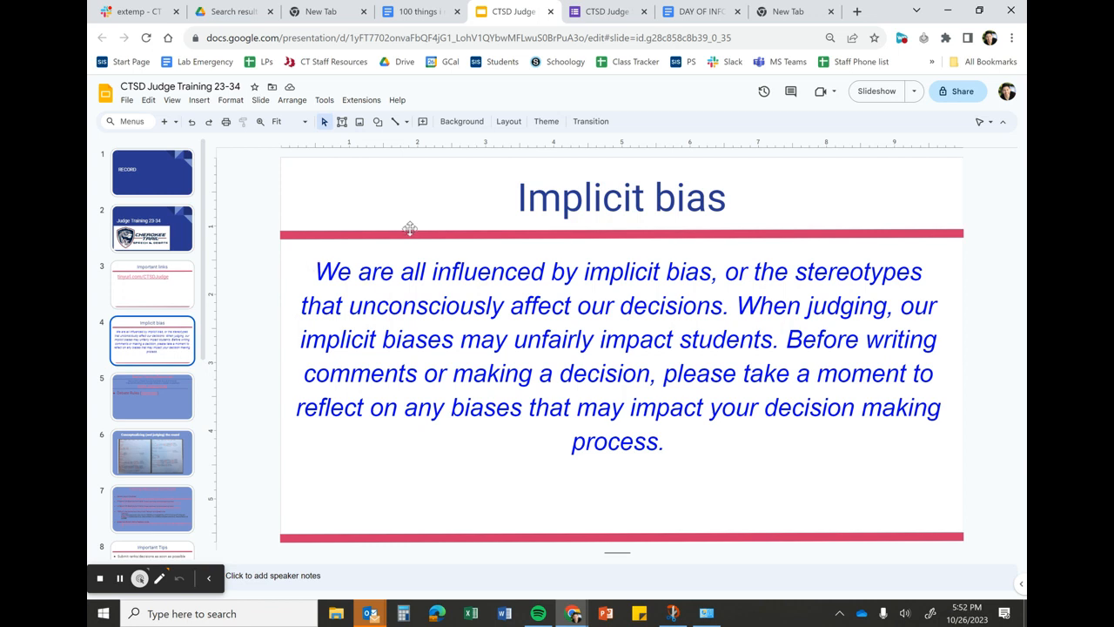
{"action": "mouse_move", "coordinate": [377, 250]}
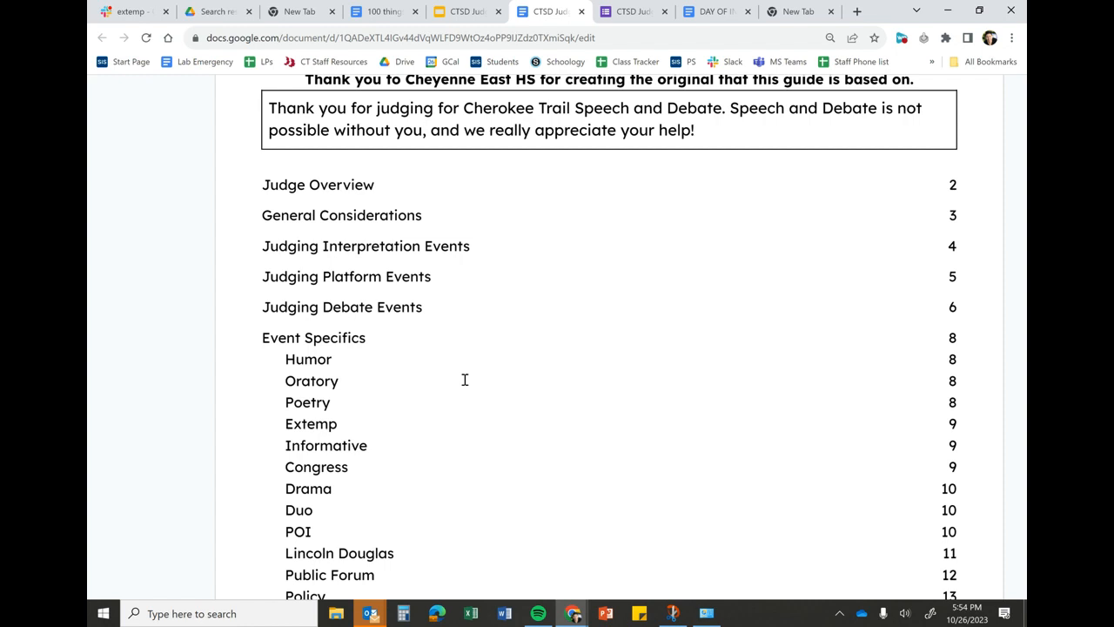
Scroll the guide to show the Event Specifics entries and Contacts box.
{"action": "scroll", "scroll_direction": "down", "scroll_amount": 3}
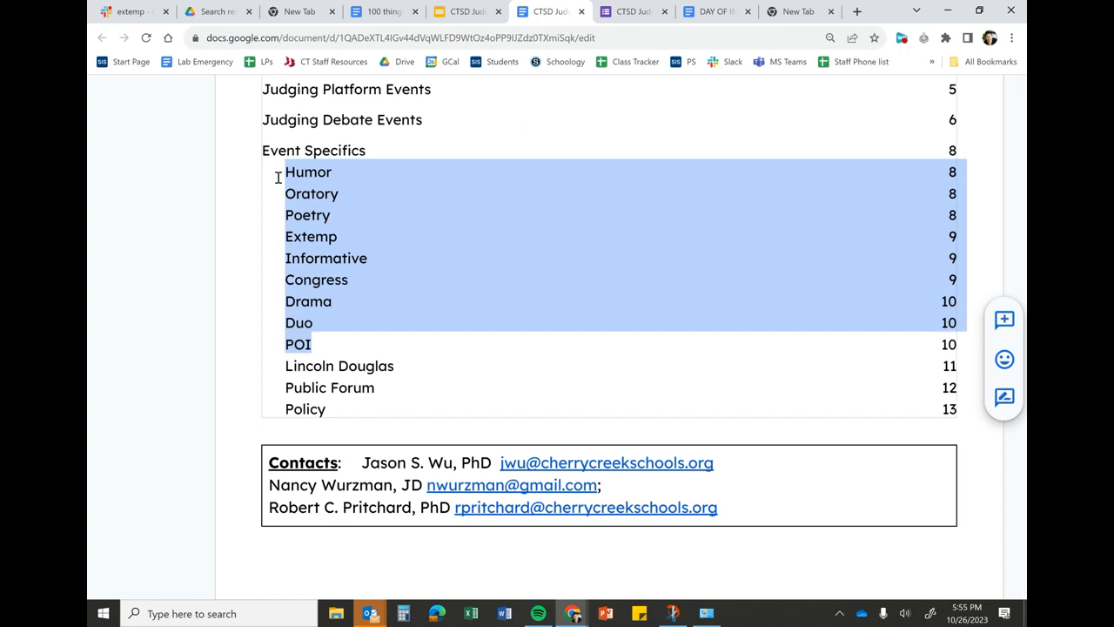
Preview the Humor and Drama entries' section links in the table of contents.
{"action": "left_click", "coordinate": [349, 193]}
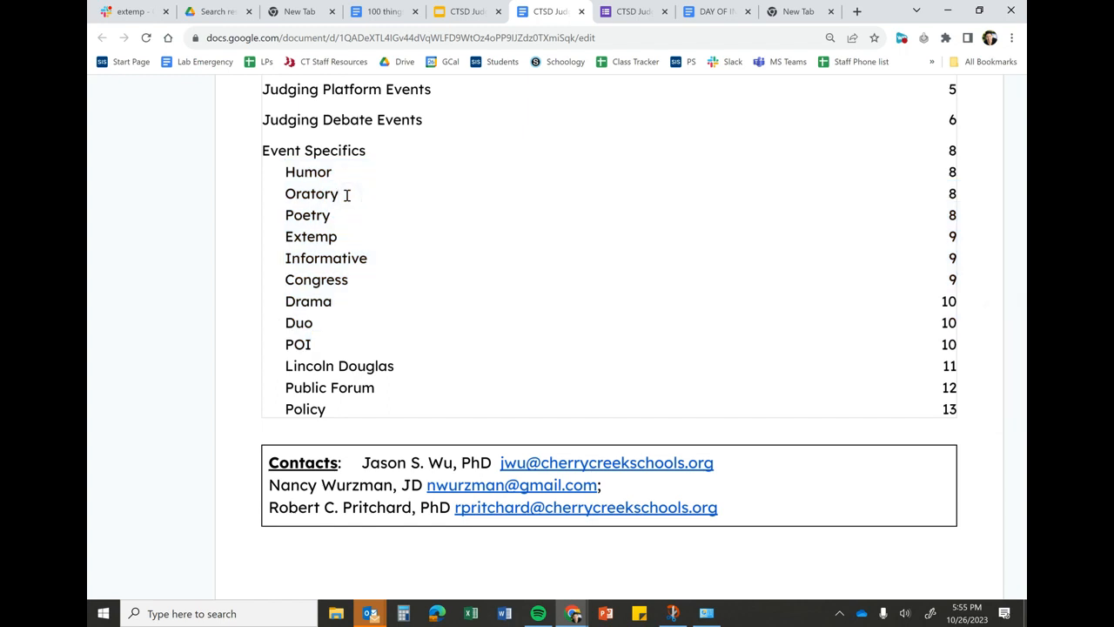
{"action": "double_click", "coordinate": [308, 172]}
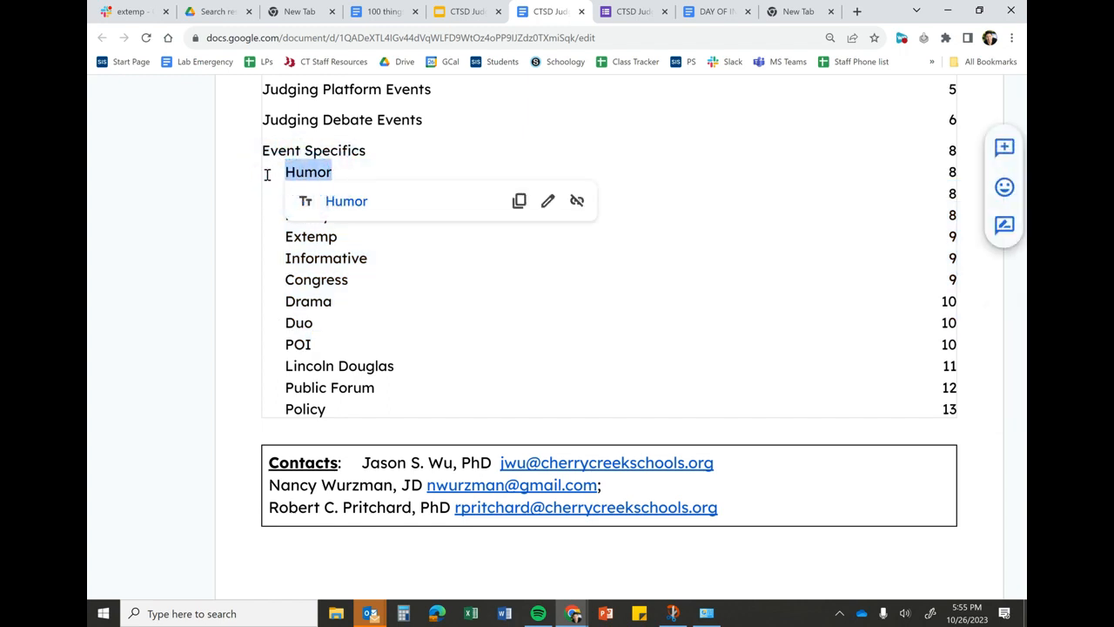
{"action": "scroll", "scroll_direction": "up", "scroll_amount": 3}
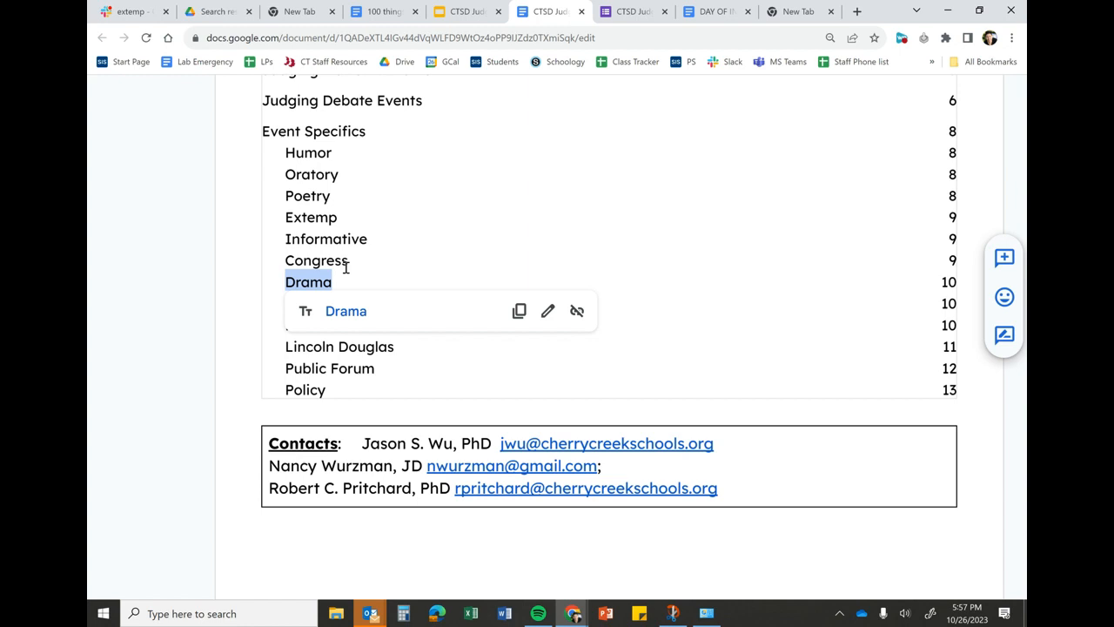
Dismiss the Drama preview and show the POI entry's link preview.
{"action": "left_click", "coordinate": [297, 303]}
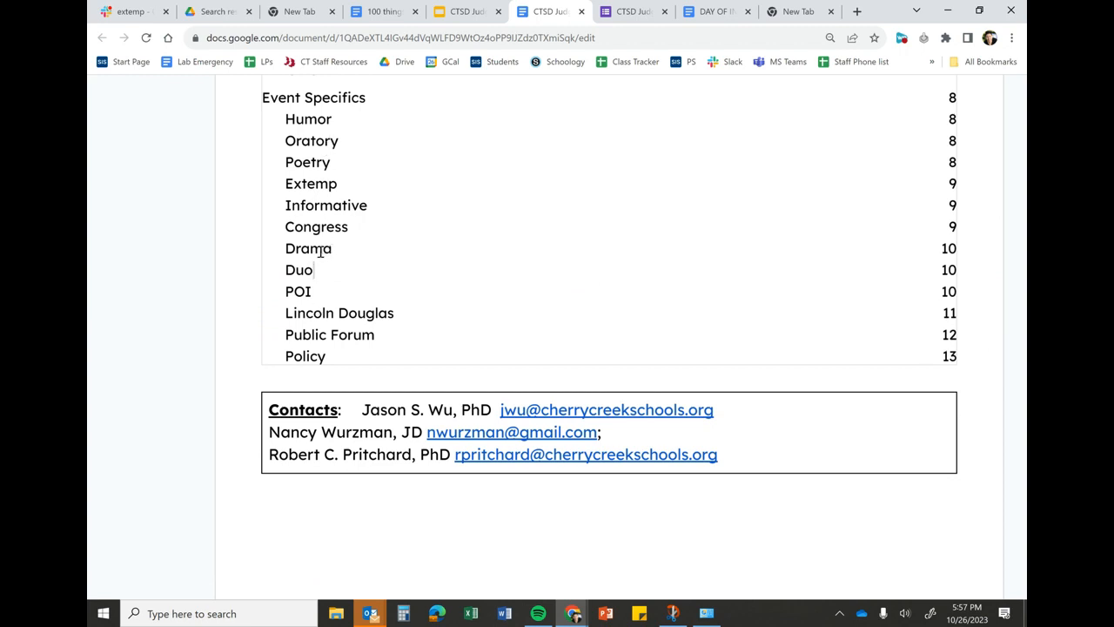
{"action": "mouse_move", "coordinate": [327, 269]}
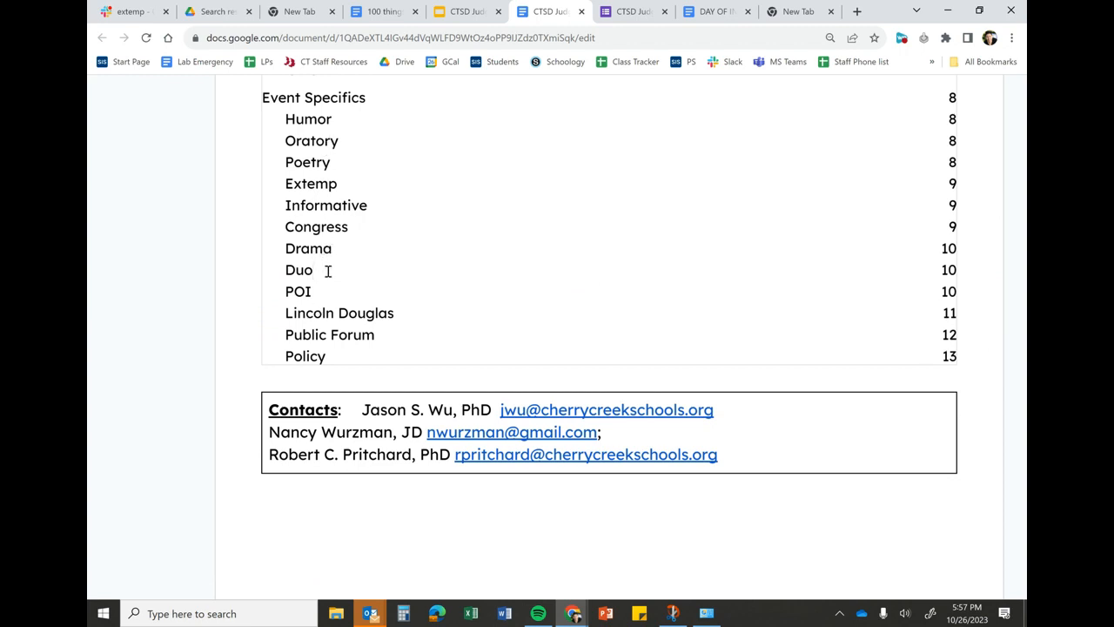
{"action": "double_click", "coordinate": [298, 291]}
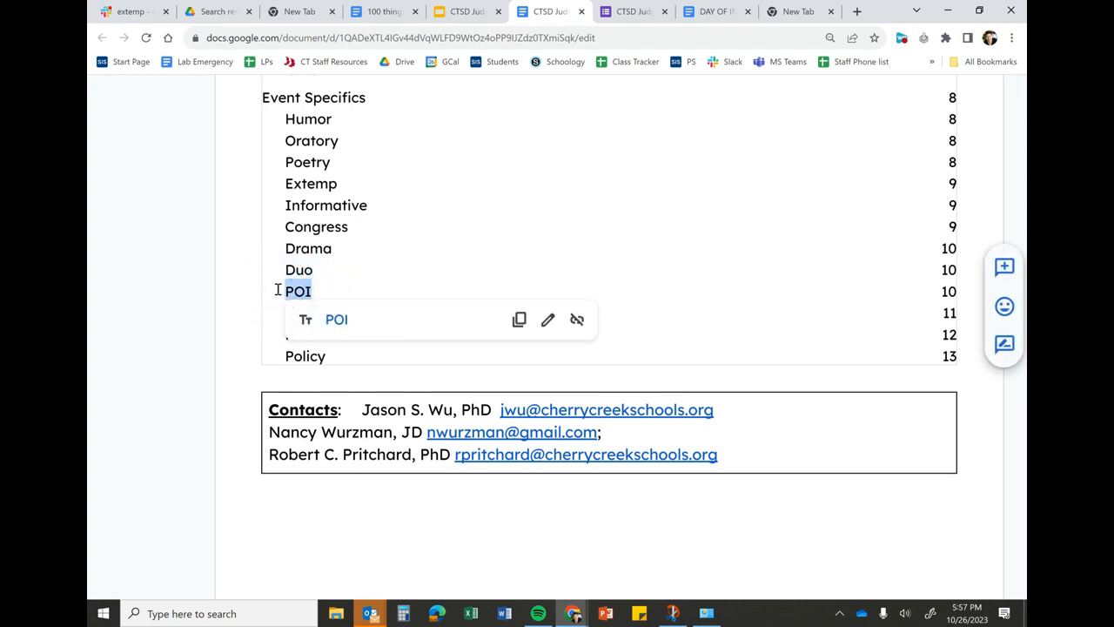
{"action": "mouse_move", "coordinate": [336, 319]}
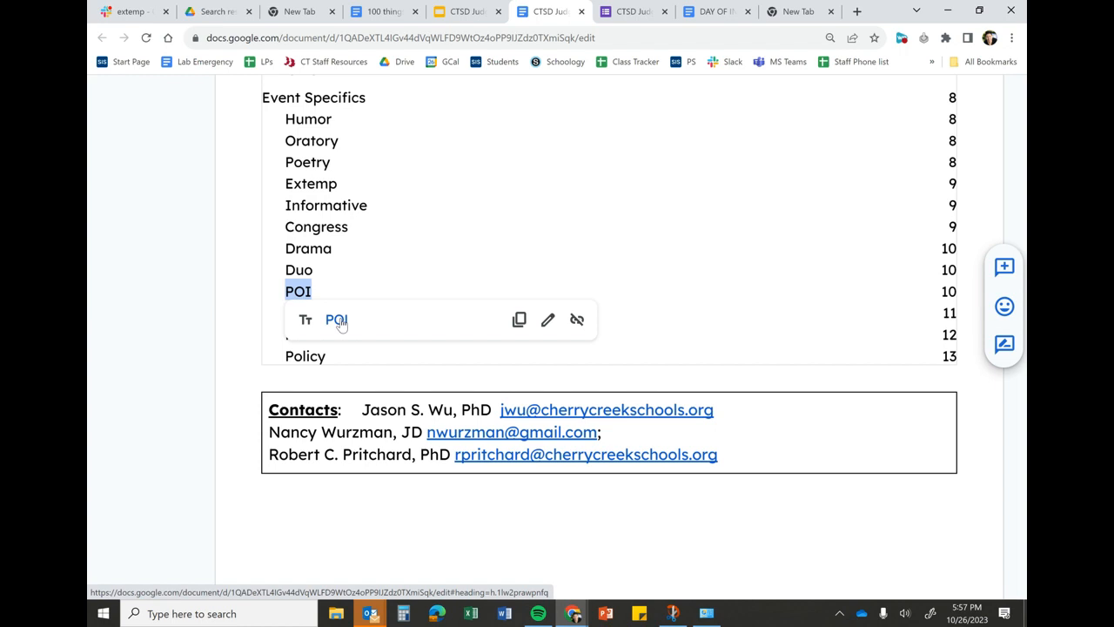
{"action": "mouse_move", "coordinate": [378, 282]}
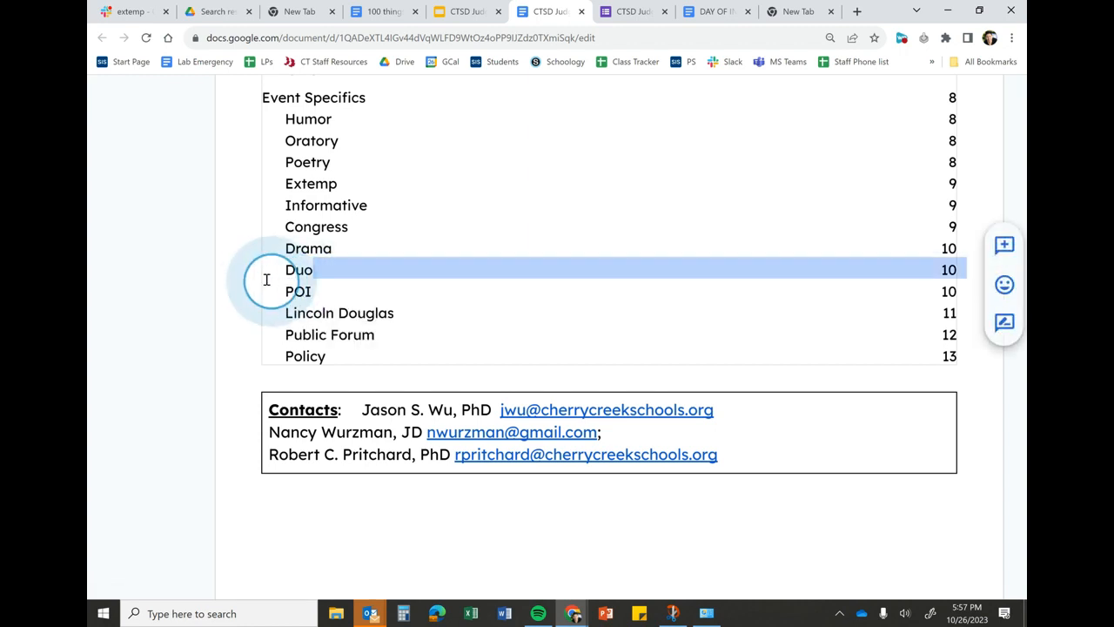
{"action": "double_click", "coordinate": [299, 269]}
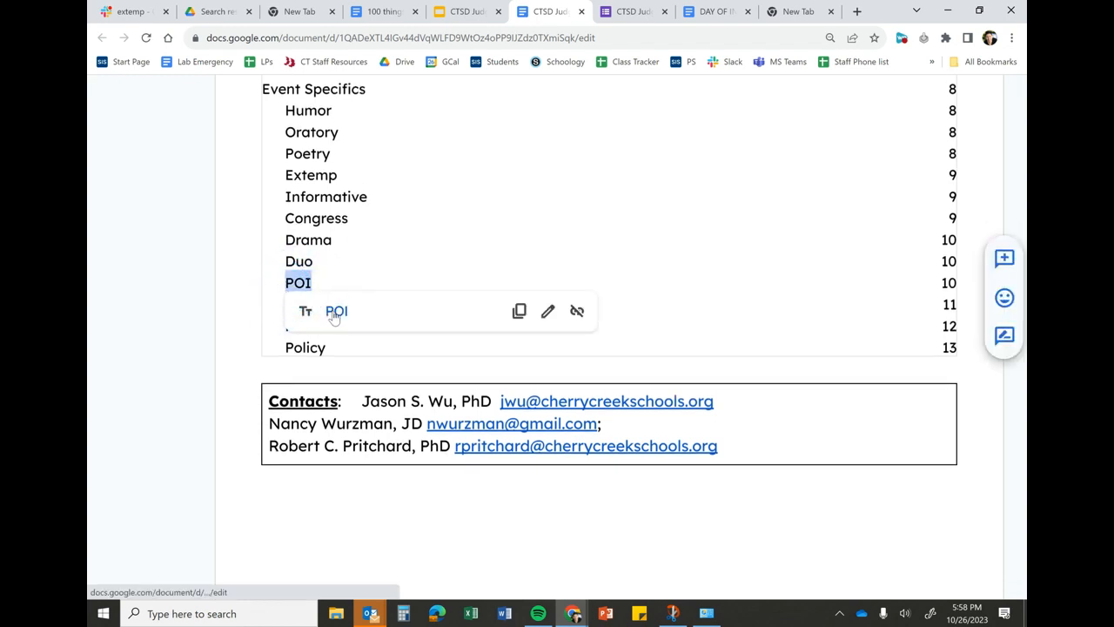
{"action": "mouse_move", "coordinate": [329, 268]}
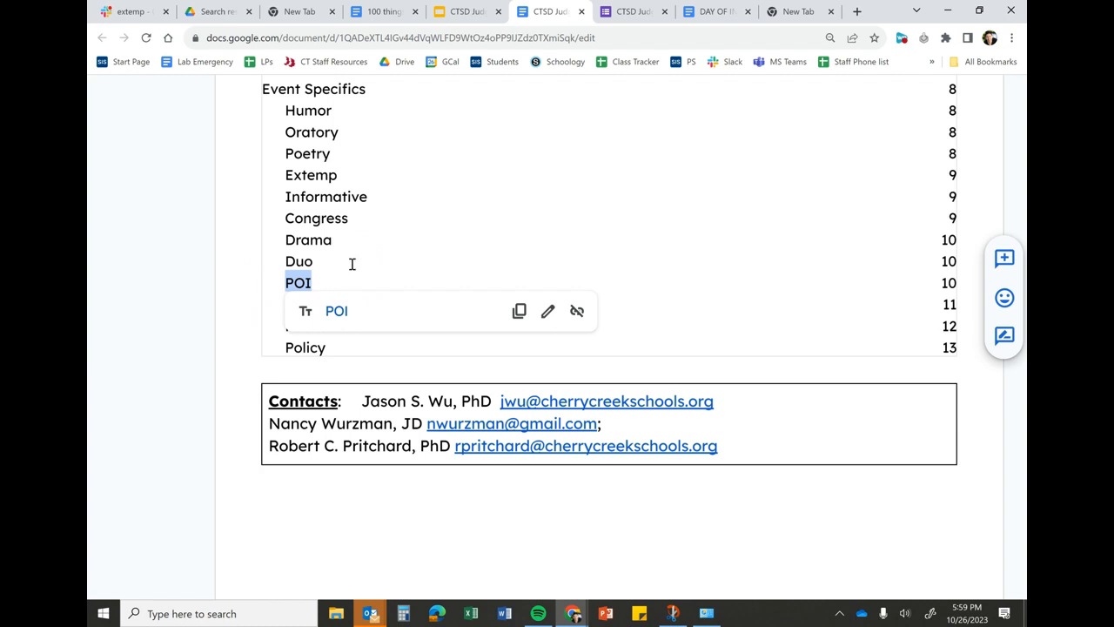
{"action": "scroll", "scroll_direction": "up", "scroll_amount": 3}
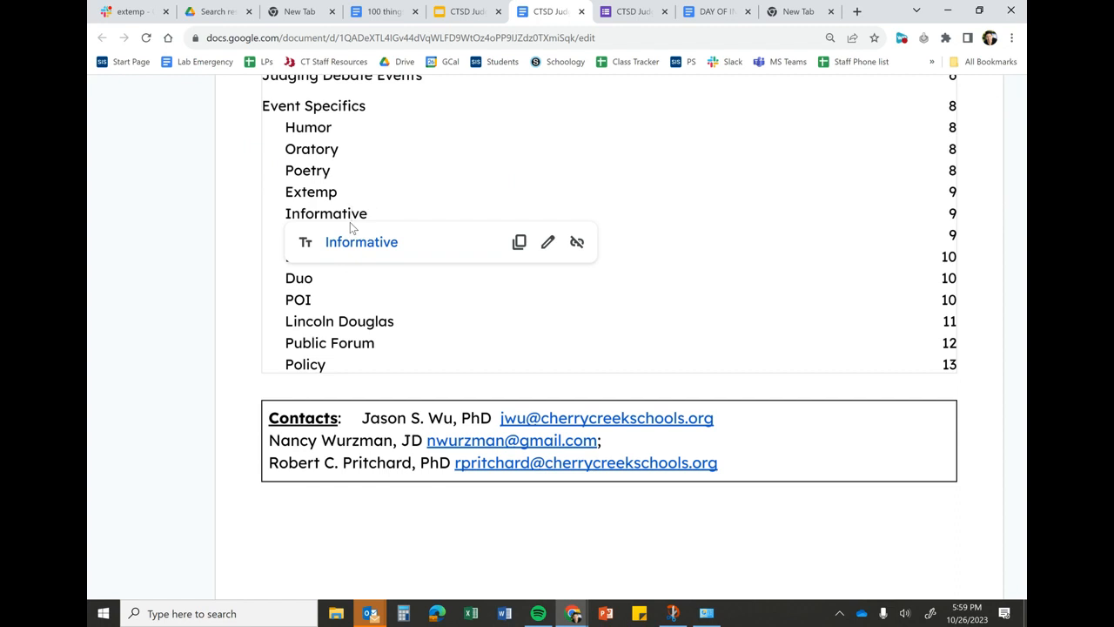
{"action": "double_click", "coordinate": [325, 214]}
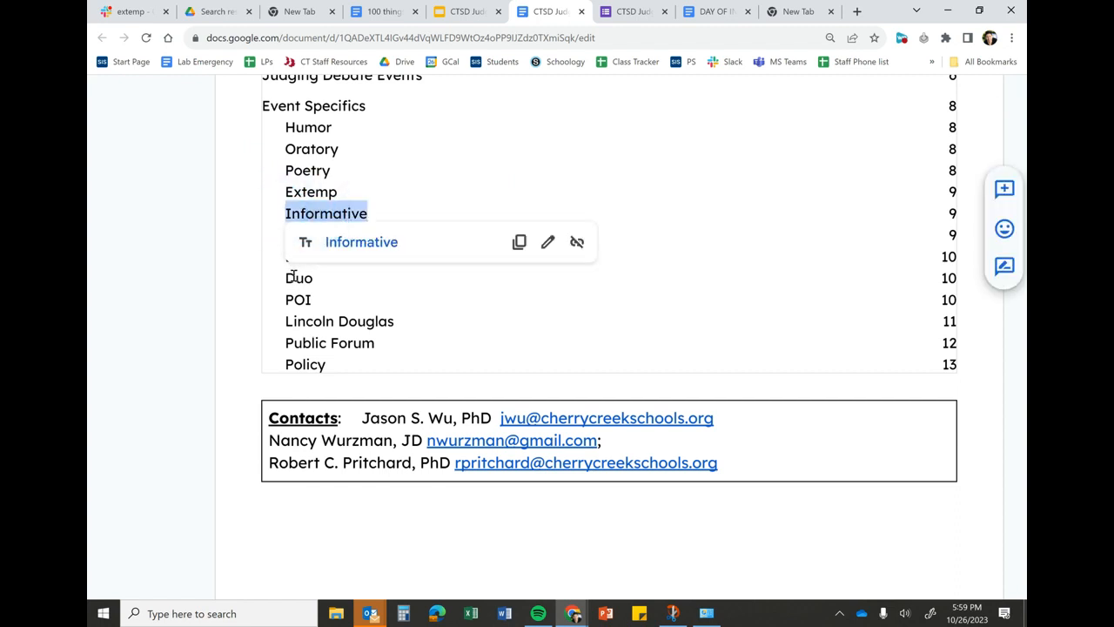
{"action": "mouse_move", "coordinate": [373, 200]}
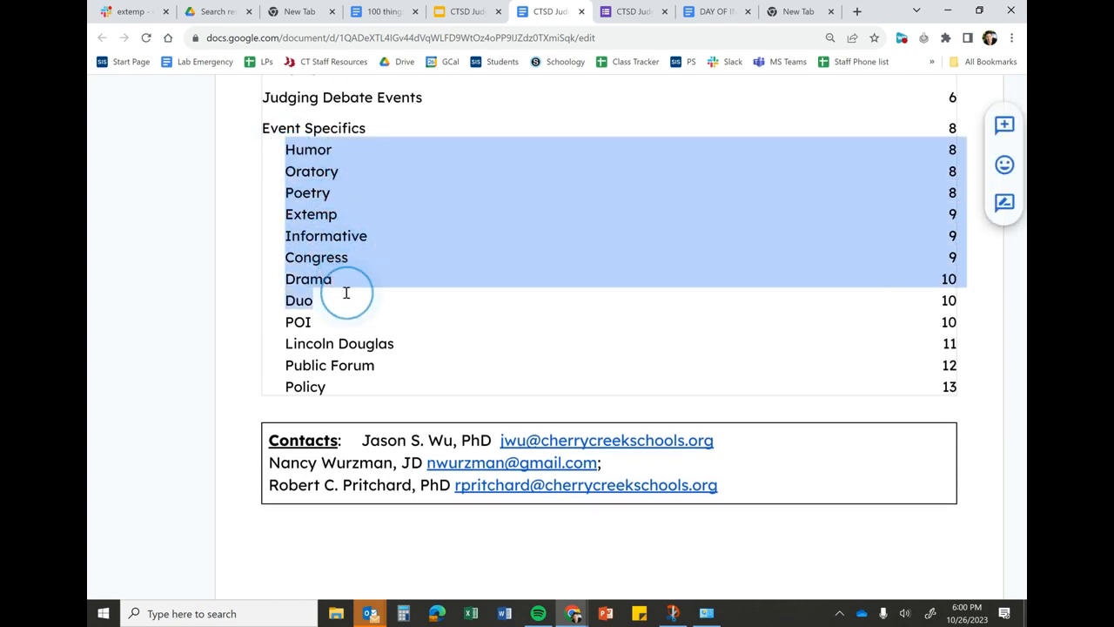
{"action": "left_click", "coordinate": [313, 322]}
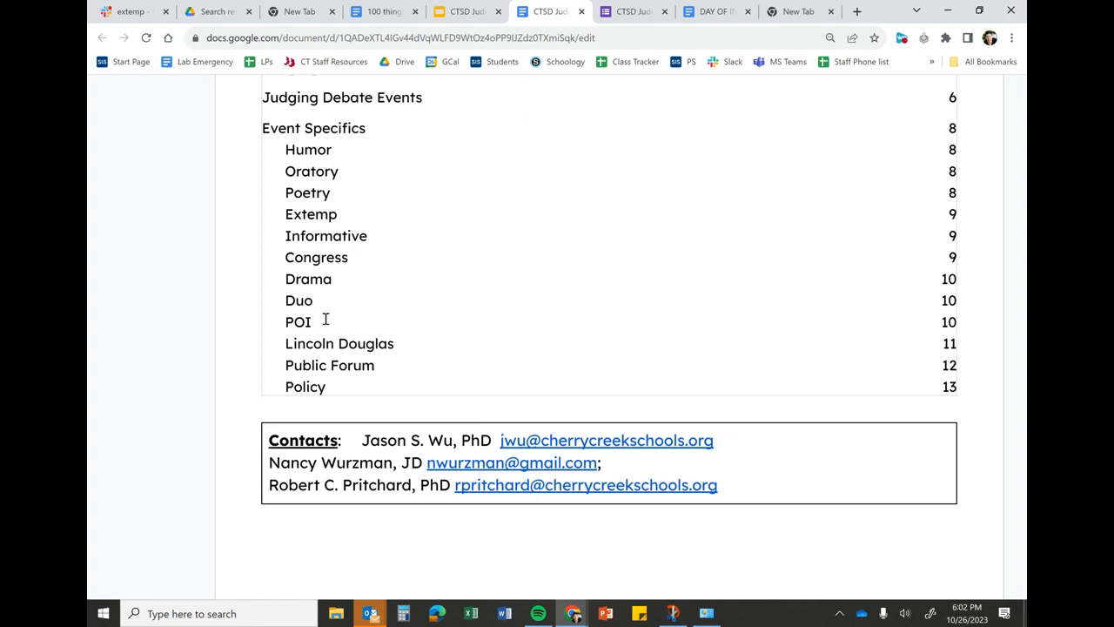
{"action": "mouse_move", "coordinate": [345, 280]}
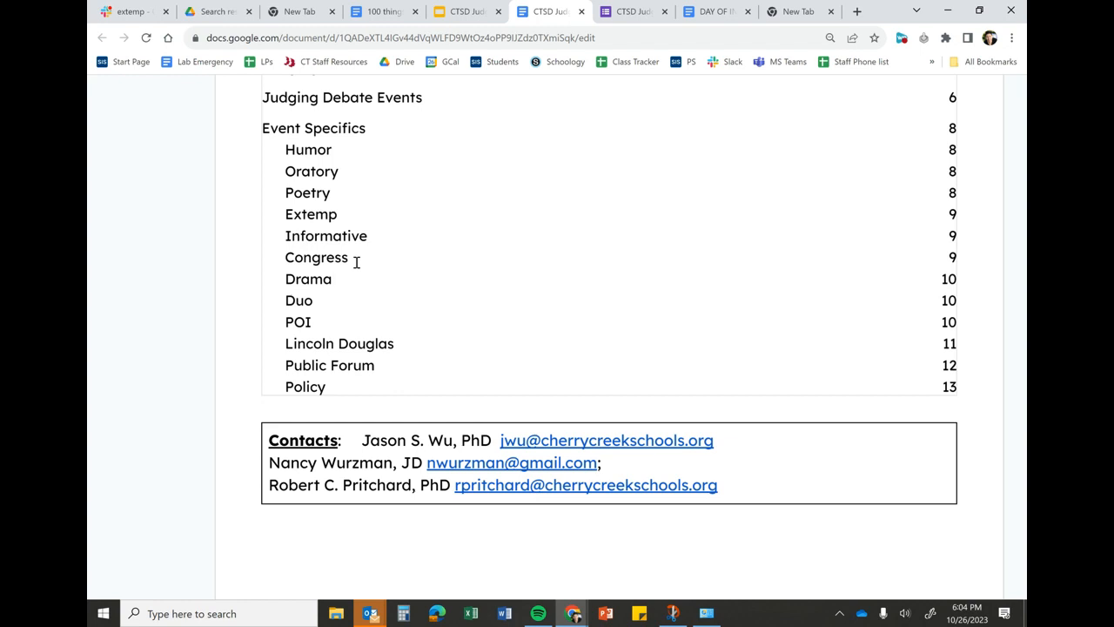
{"action": "left_click", "coordinate": [332, 278]}
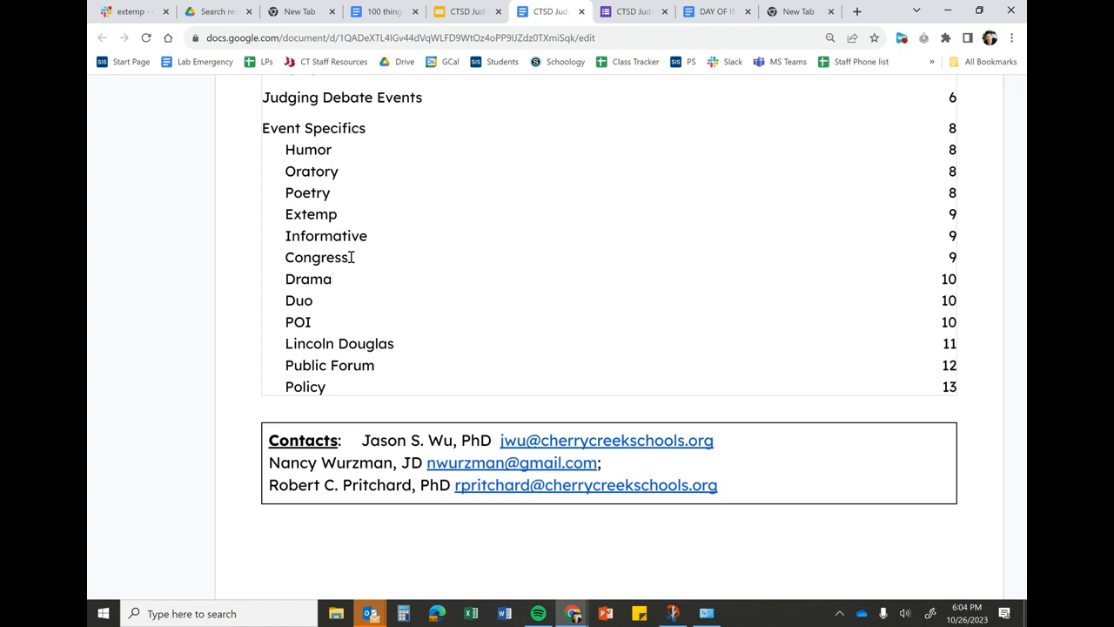
{"action": "left_click", "coordinate": [331, 279]}
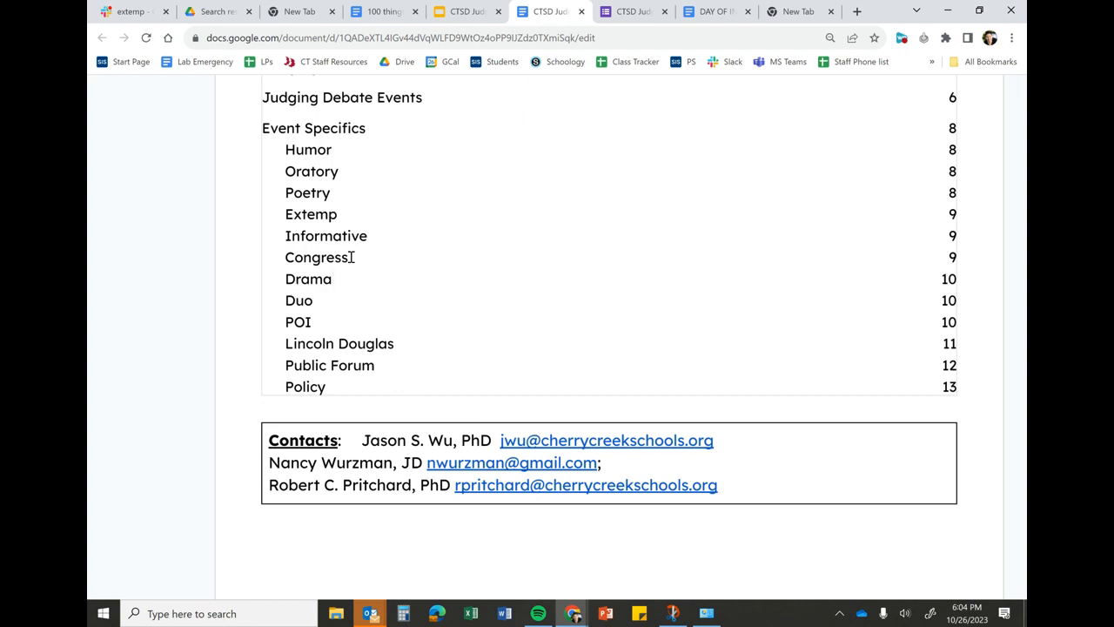
{"action": "left_click", "coordinate": [333, 279]}
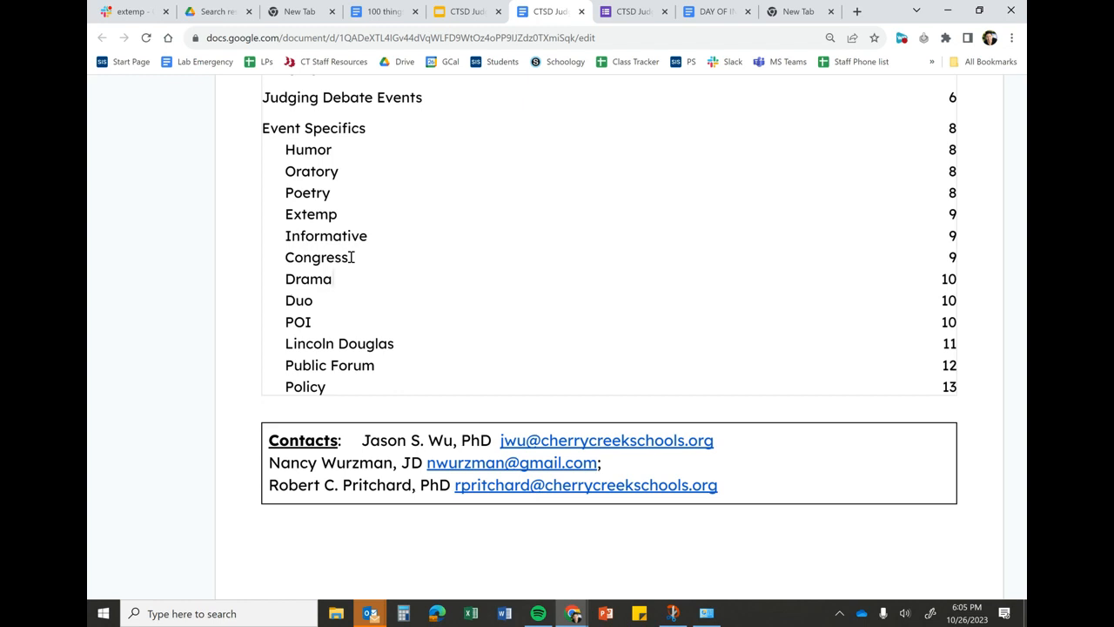
{"action": "left_click", "coordinate": [332, 278]}
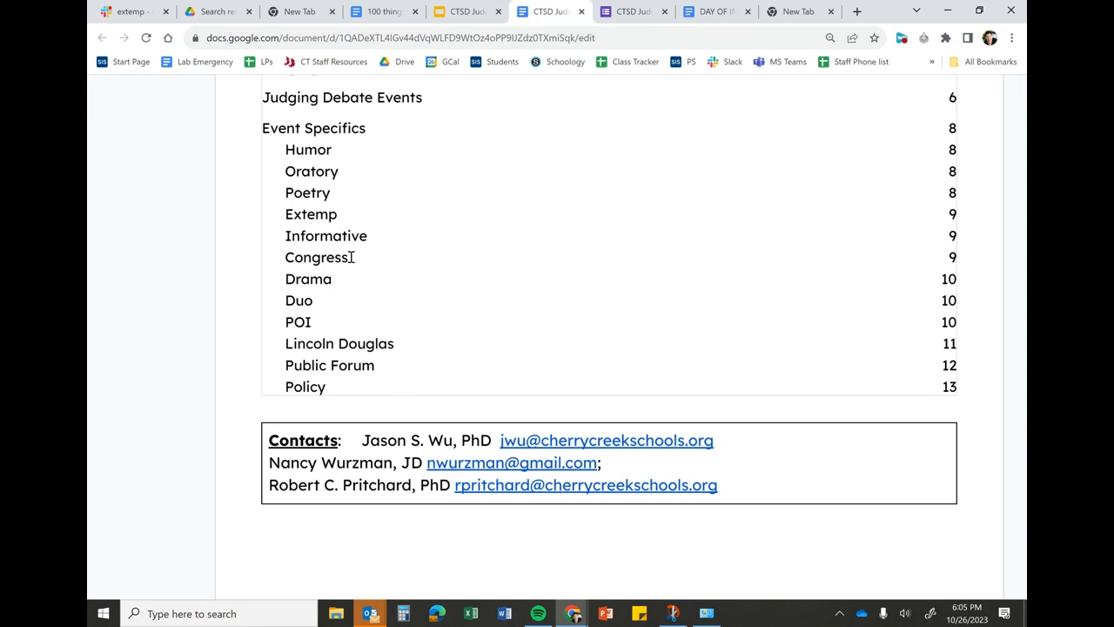
{"action": "left_click", "coordinate": [331, 279]}
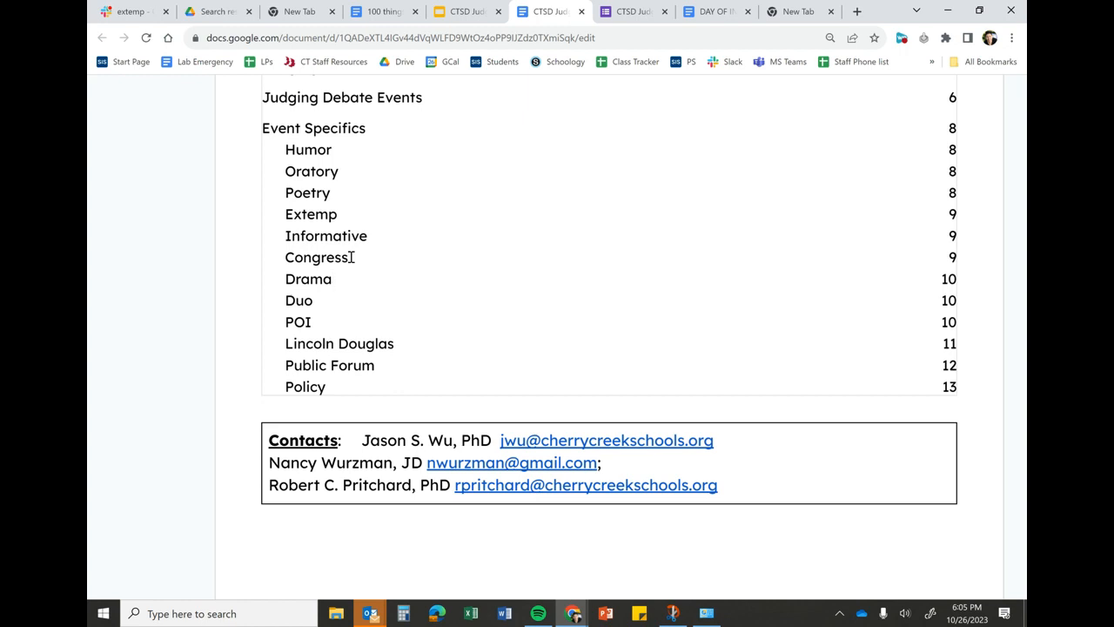
{"action": "left_click", "coordinate": [333, 278]}
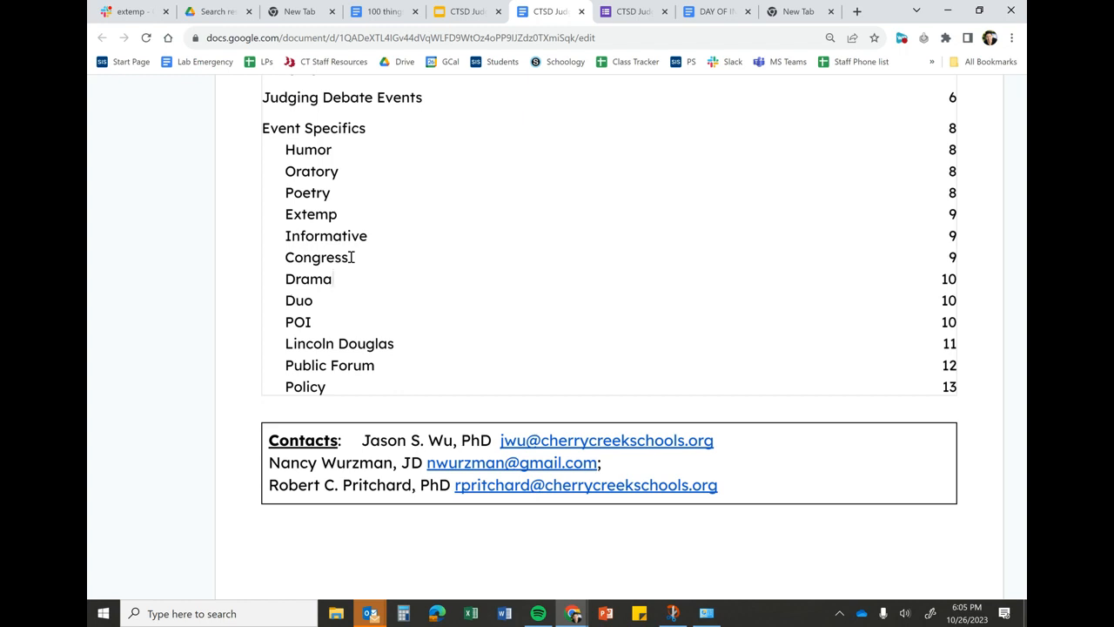
{"action": "left_click", "coordinate": [332, 279]}
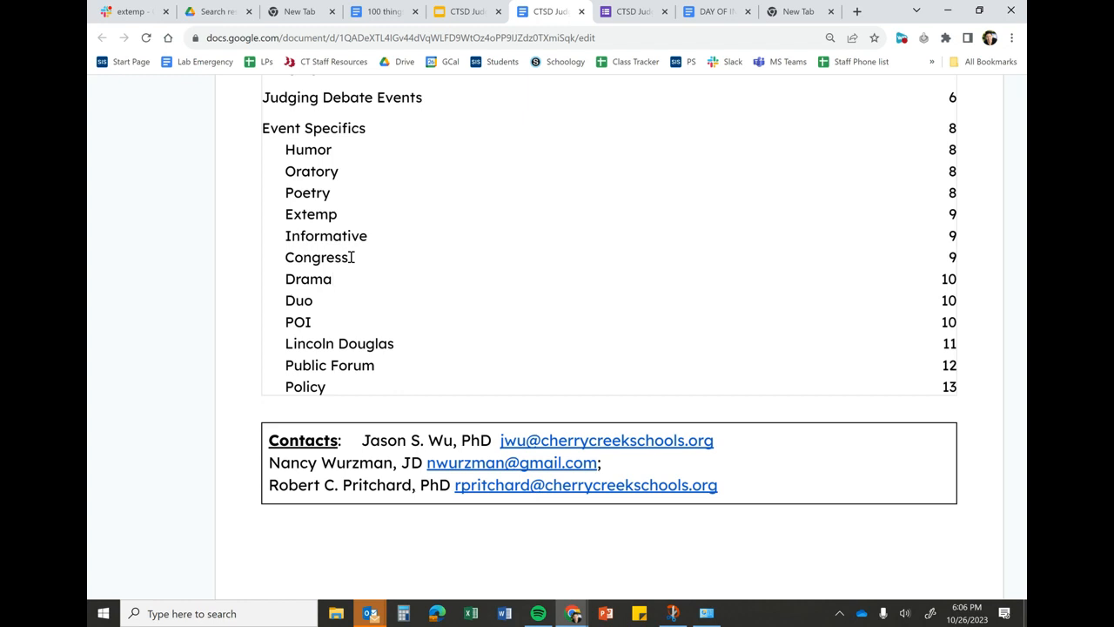
{"action": "left_click", "coordinate": [332, 279]}
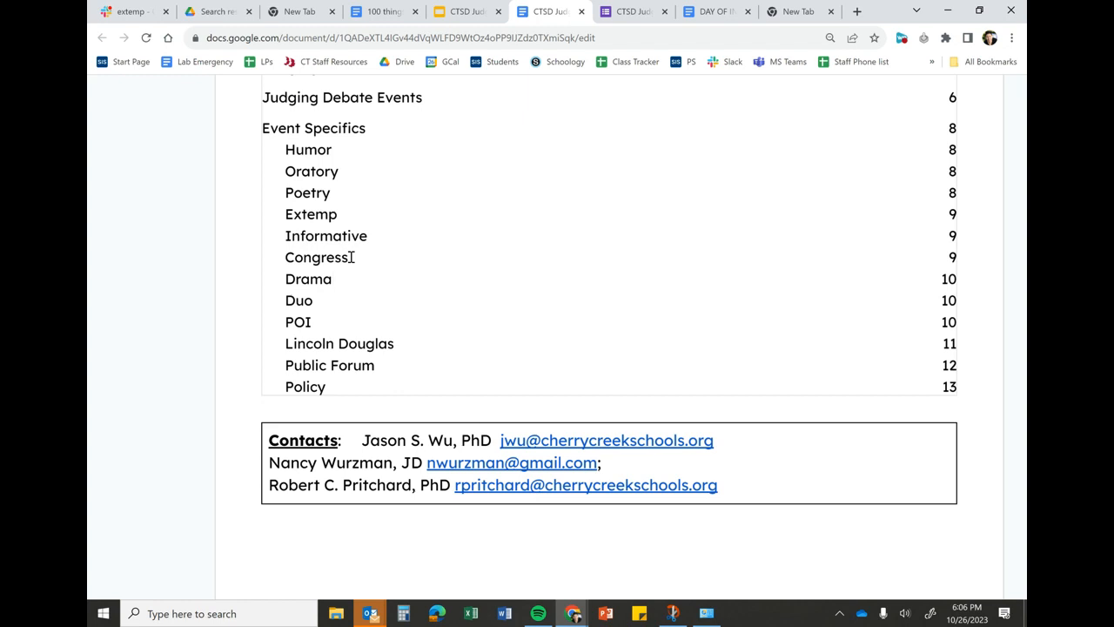
{"action": "left_click", "coordinate": [331, 279]}
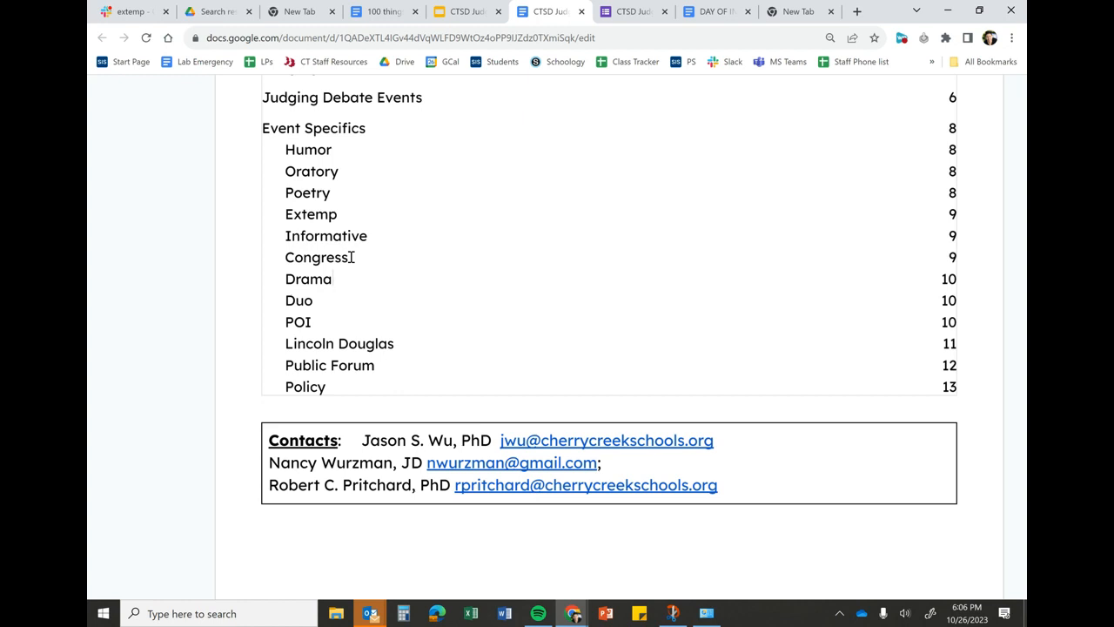
{"action": "left_click", "coordinate": [333, 279]}
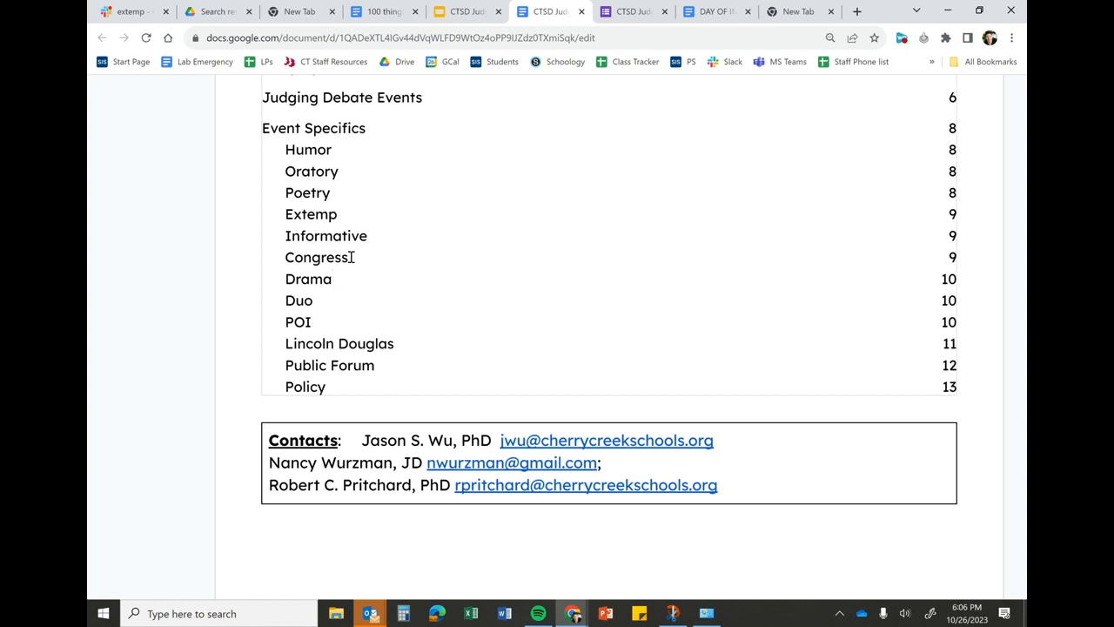
{"action": "left_click", "coordinate": [334, 278]}
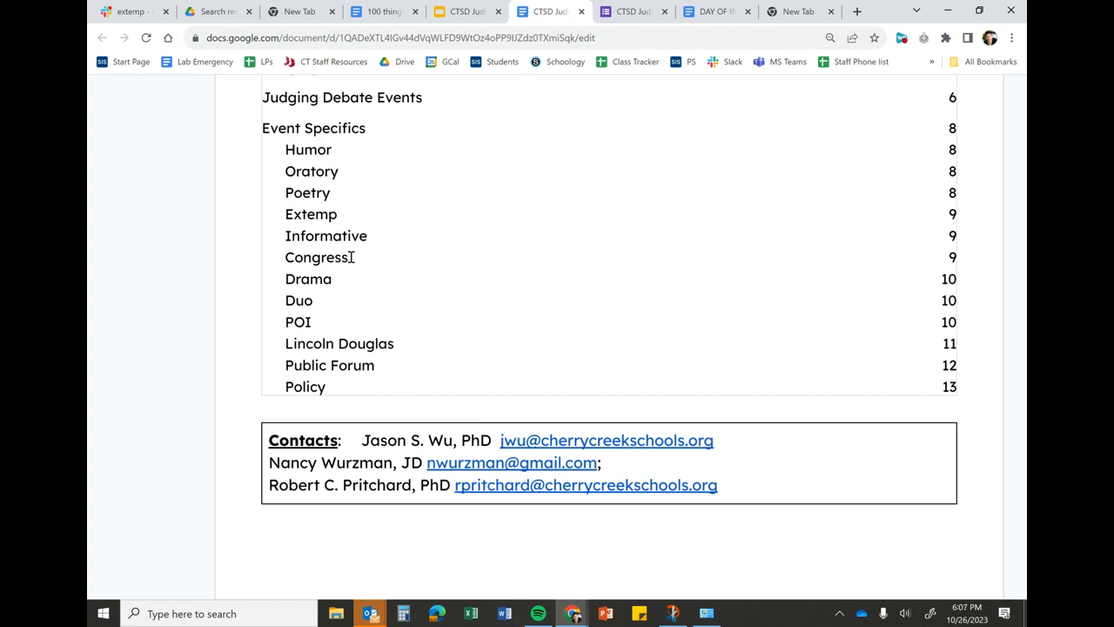
{"action": "left_click", "coordinate": [332, 278]}
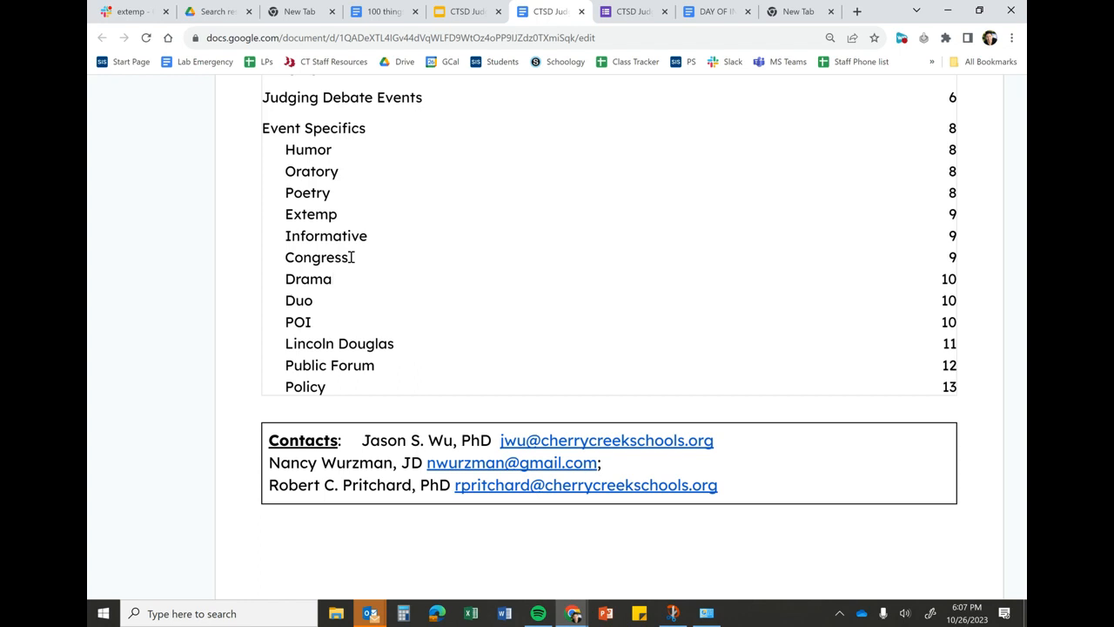
{"action": "left_click", "coordinate": [331, 279]}
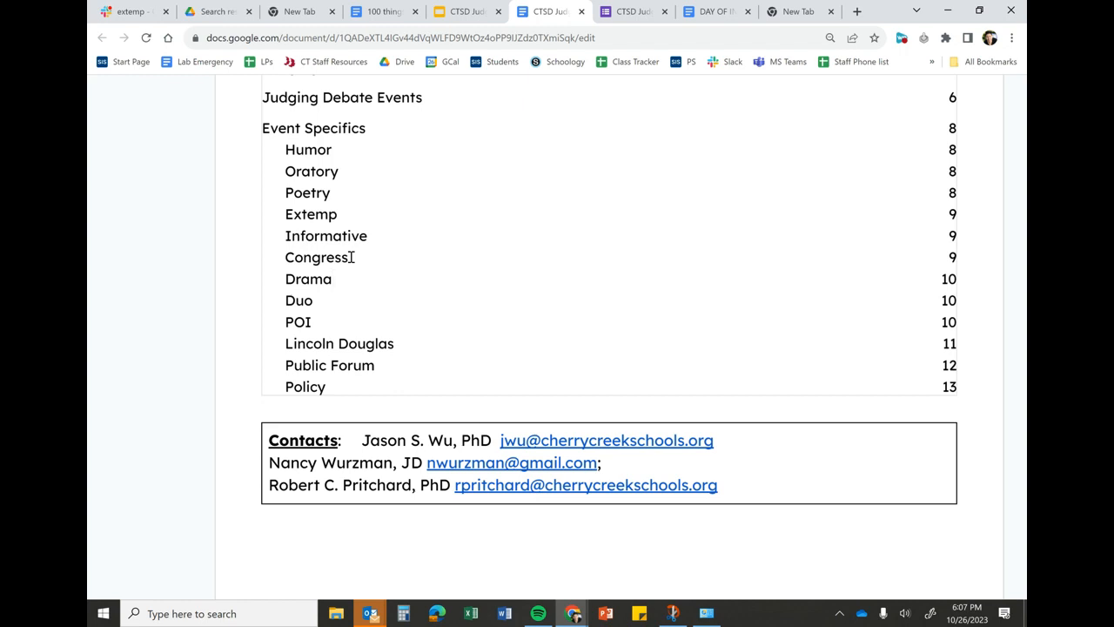
{"action": "left_click", "coordinate": [331, 279]}
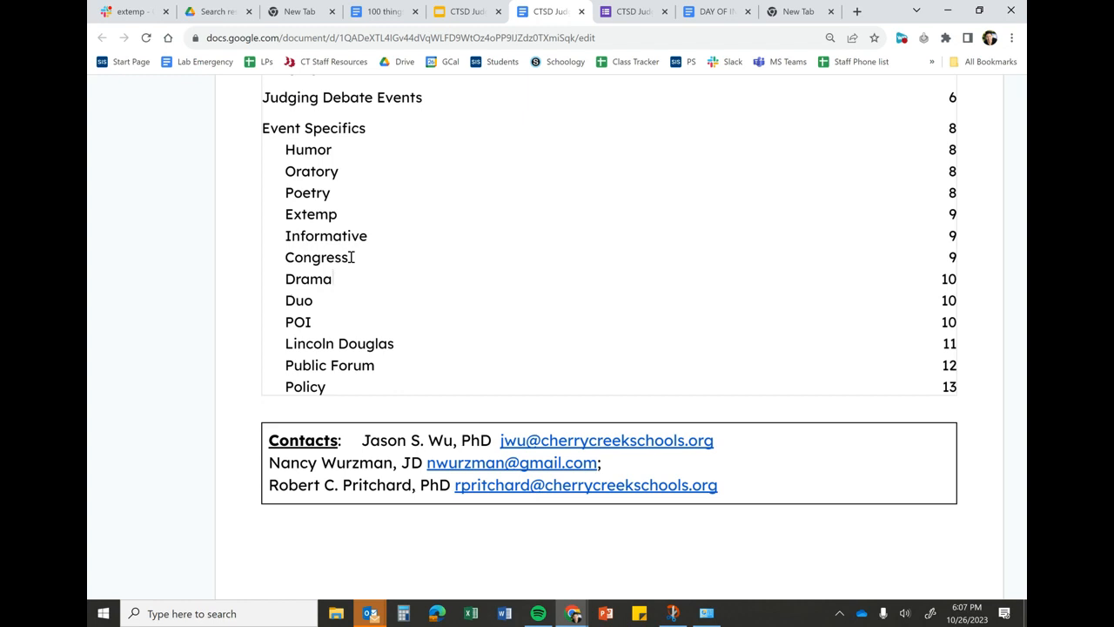
{"action": "left_click", "coordinate": [331, 278]}
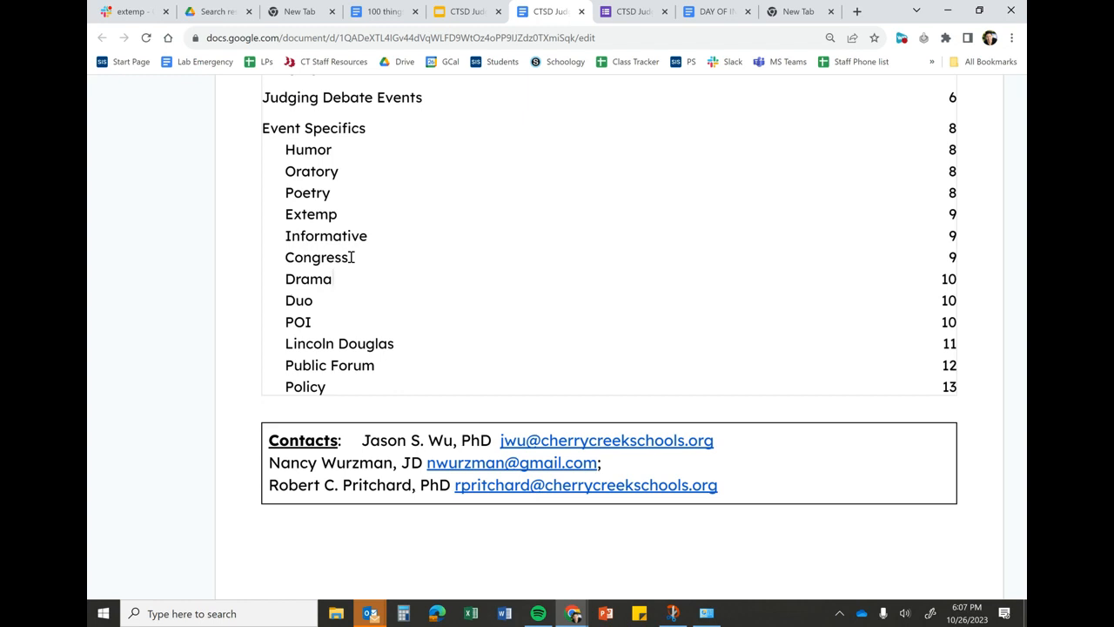
{"action": "left_click", "coordinate": [332, 279]}
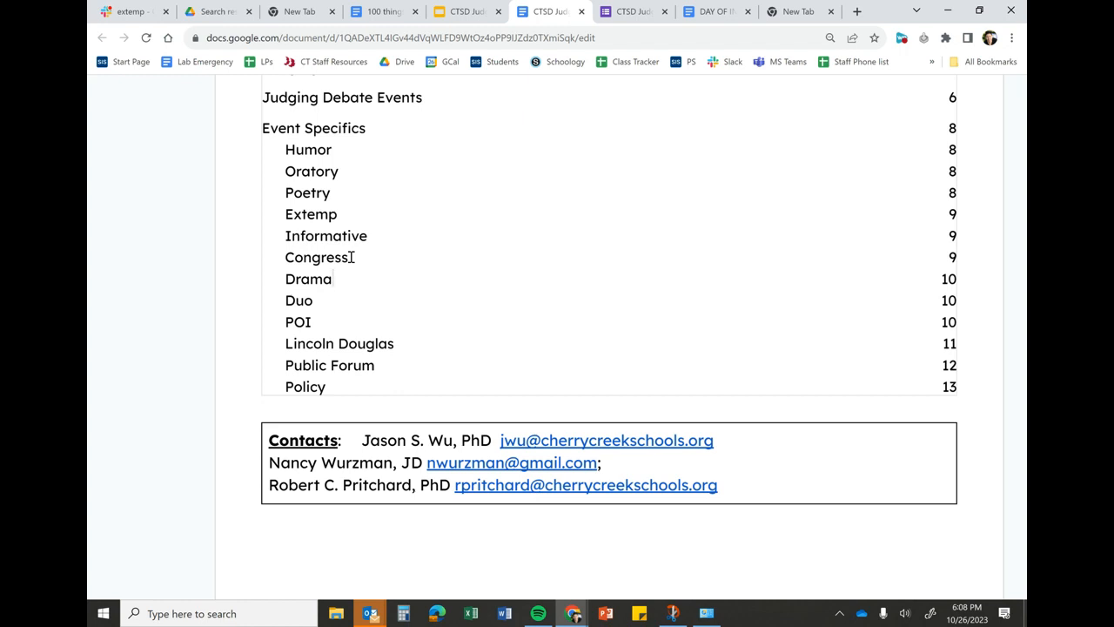
{"action": "left_click", "coordinate": [333, 279]}
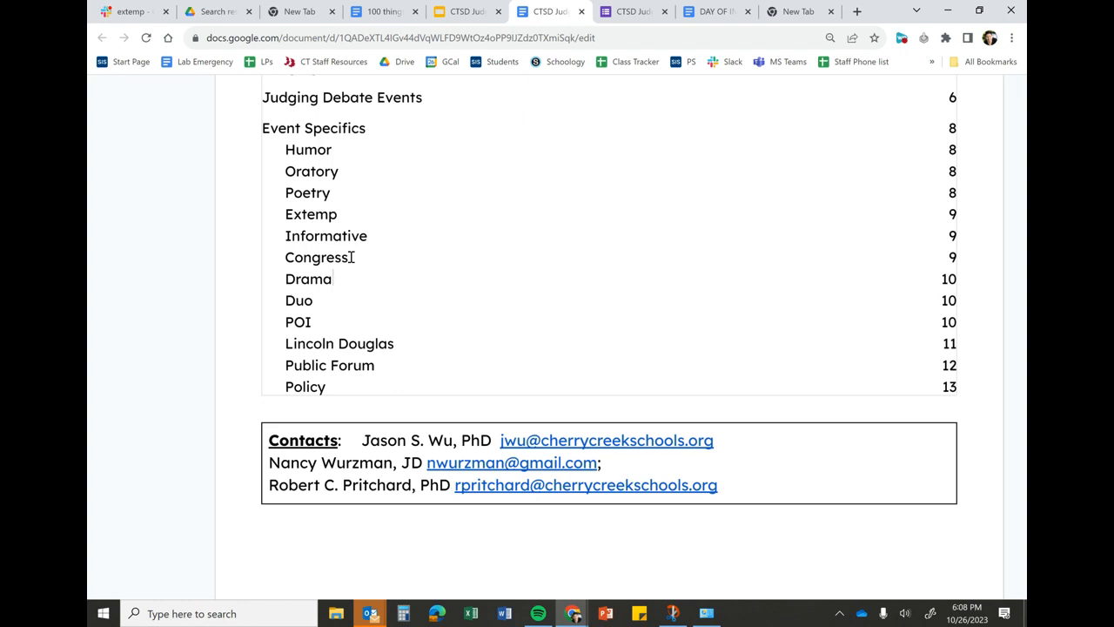
{"action": "left_click", "coordinate": [332, 279]}
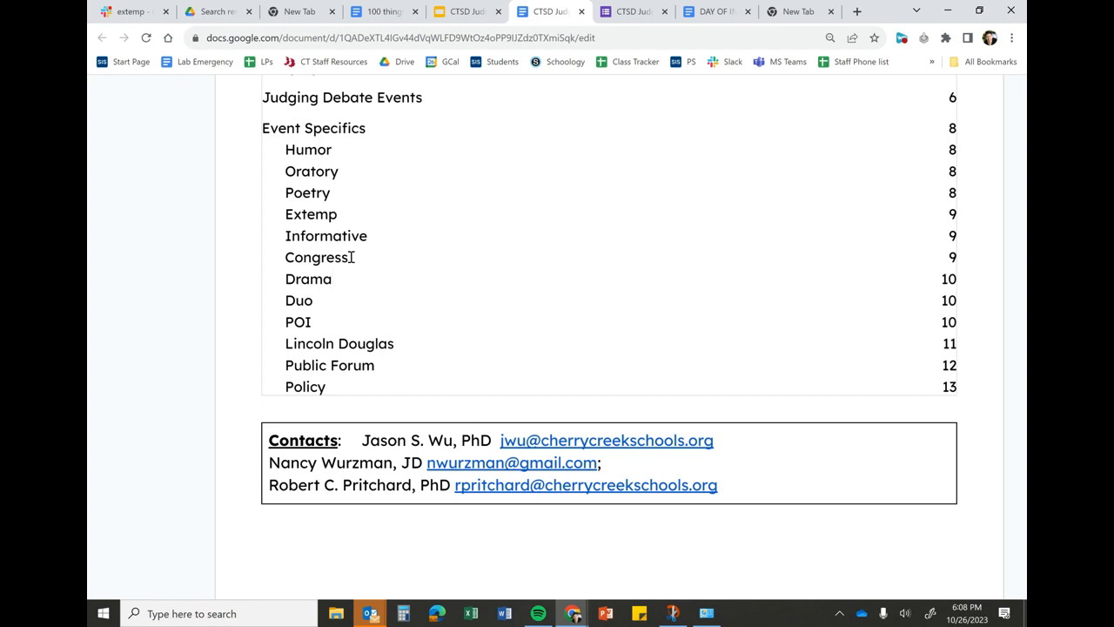
{"action": "left_click", "coordinate": [331, 278]}
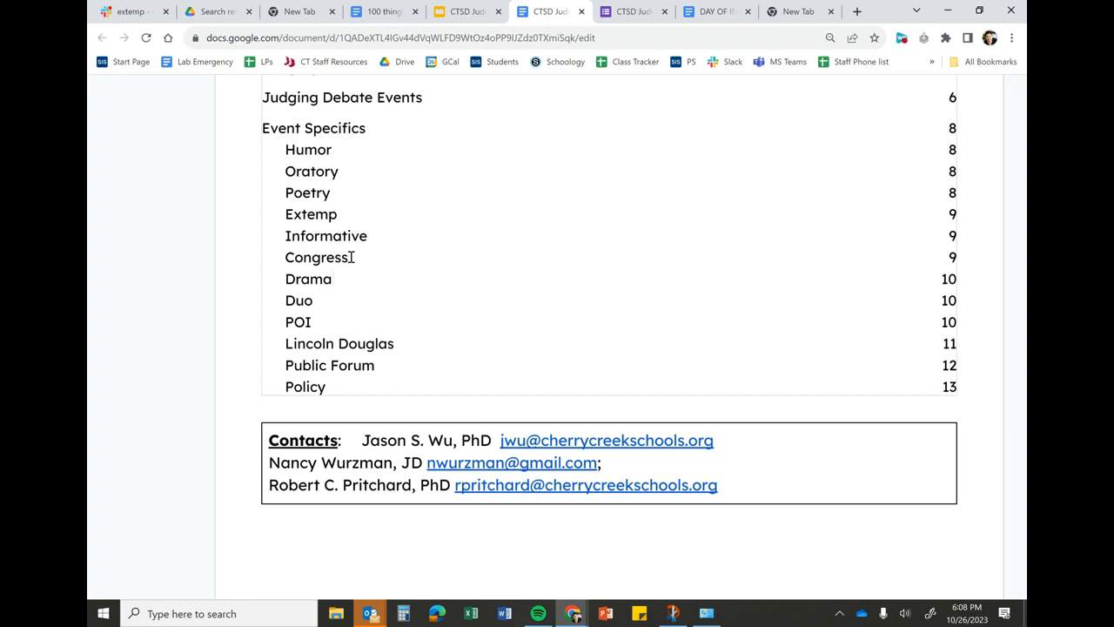
{"action": "left_click", "coordinate": [333, 279]}
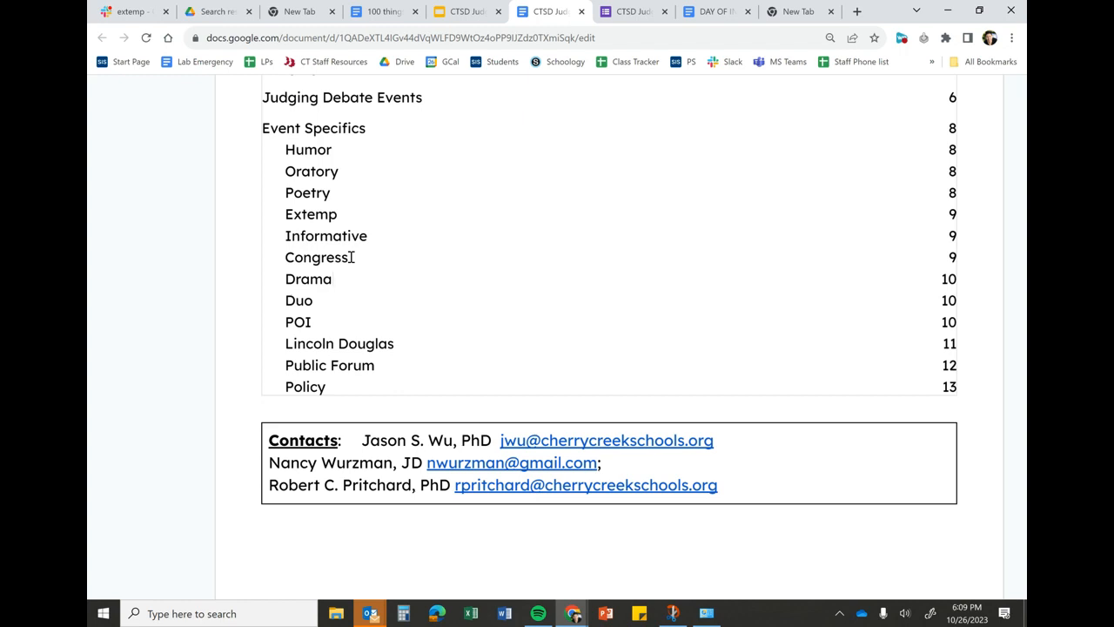
{"action": "left_click", "coordinate": [332, 278]}
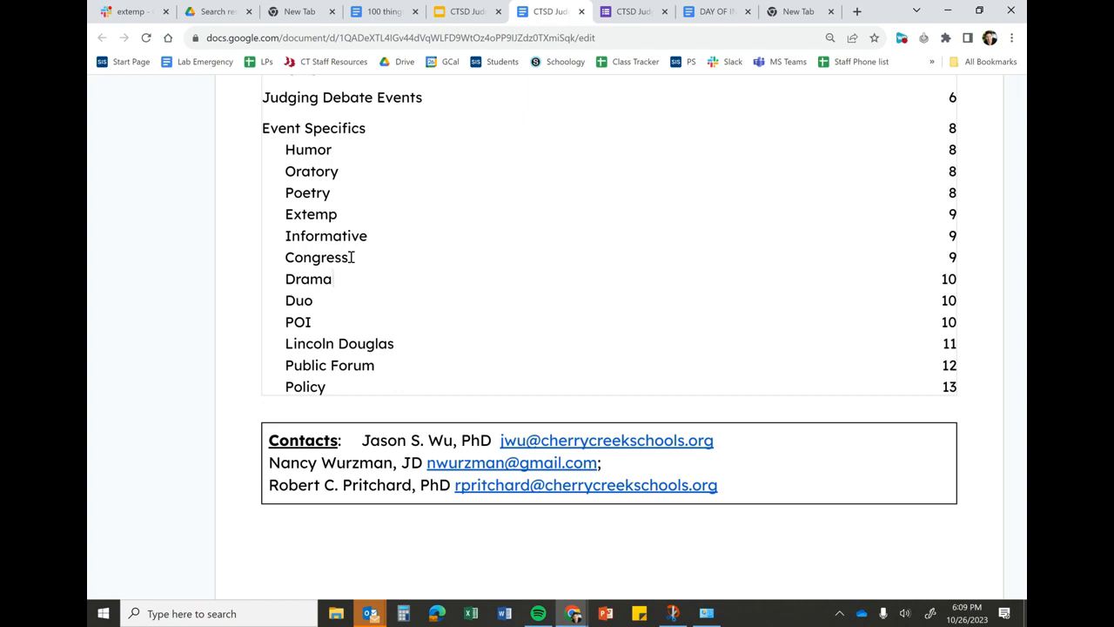
{"action": "left_click", "coordinate": [331, 279]}
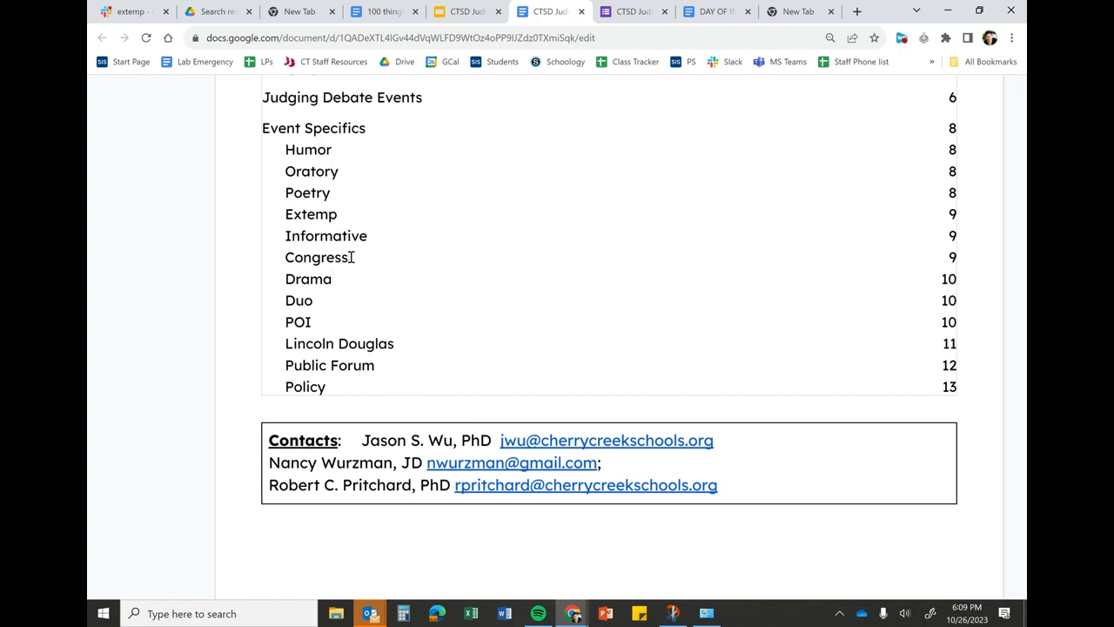
{"action": "left_click", "coordinate": [329, 279]}
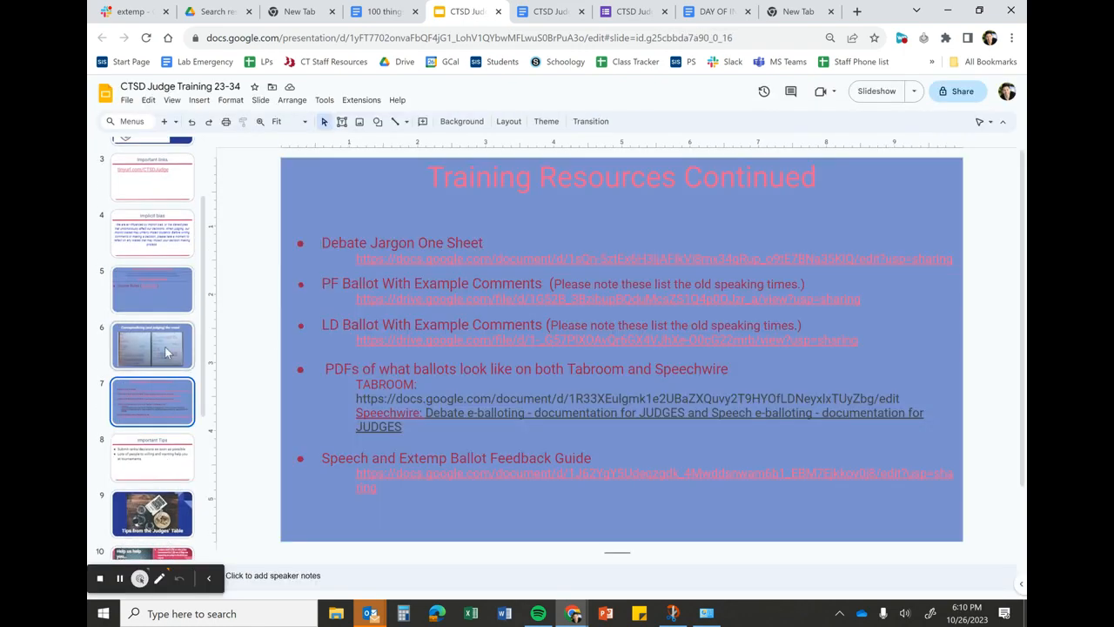
Select slide 5, Starter Training Resources, and open its CTSD Judging Guide link.
{"action": "scroll", "scroll_direction": "down", "scroll_amount": 3}
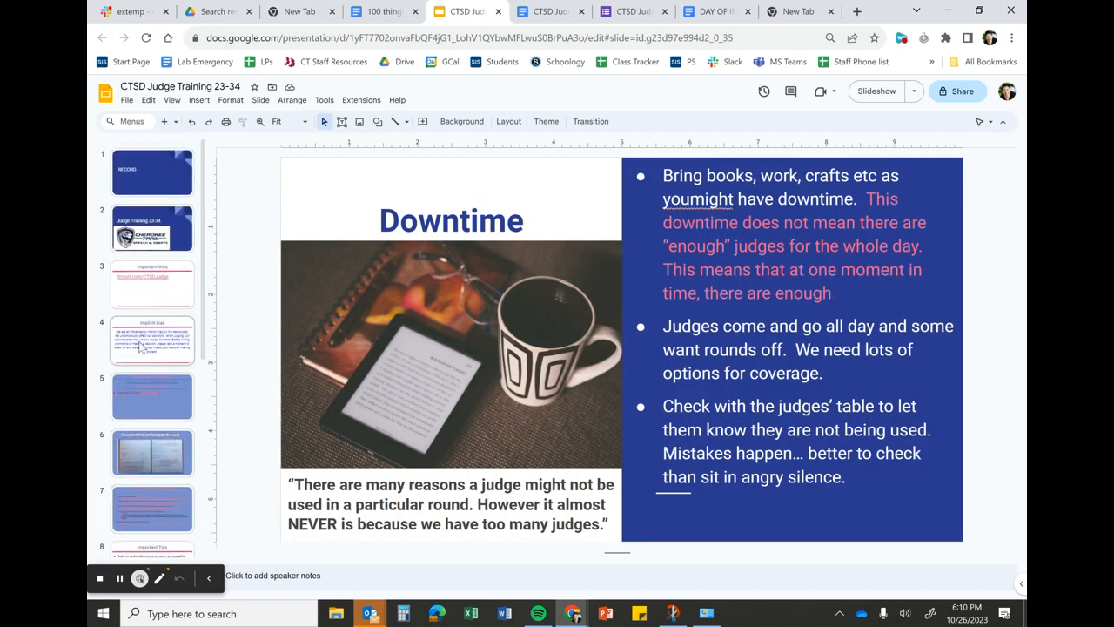
{"action": "left_click", "coordinate": [152, 396]}
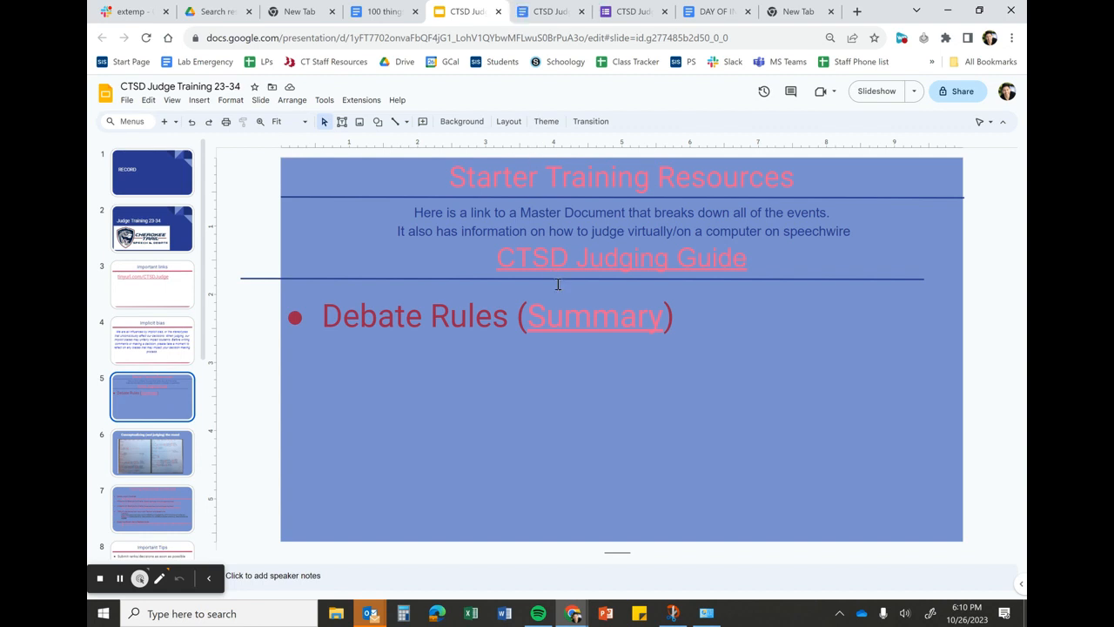
{"action": "mouse_move", "coordinate": [484, 195]}
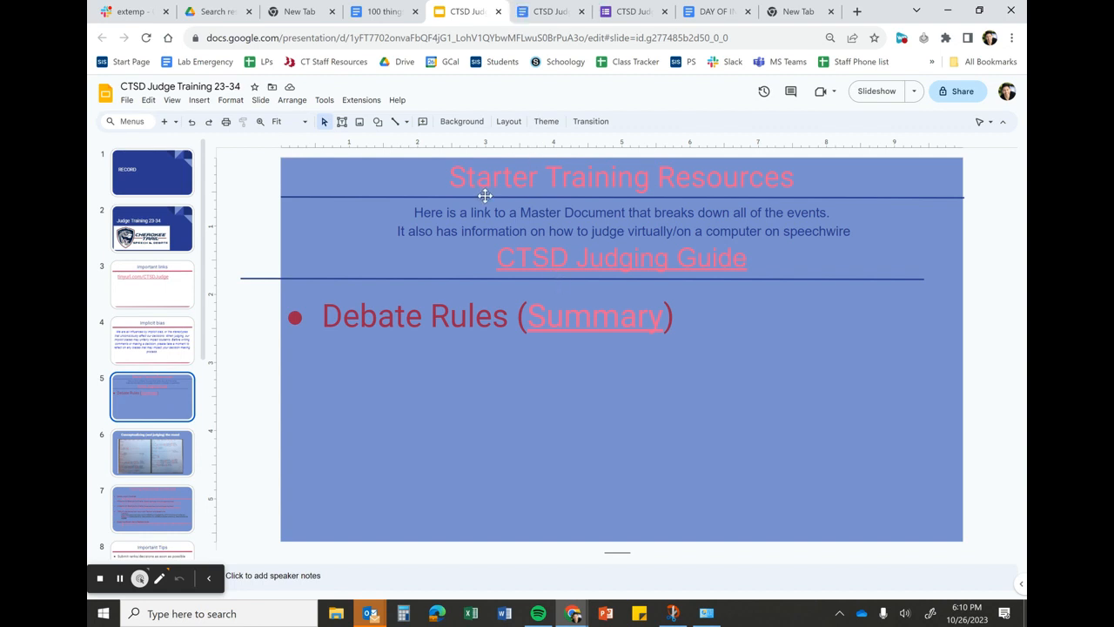
{"action": "left_click", "coordinate": [544, 11]}
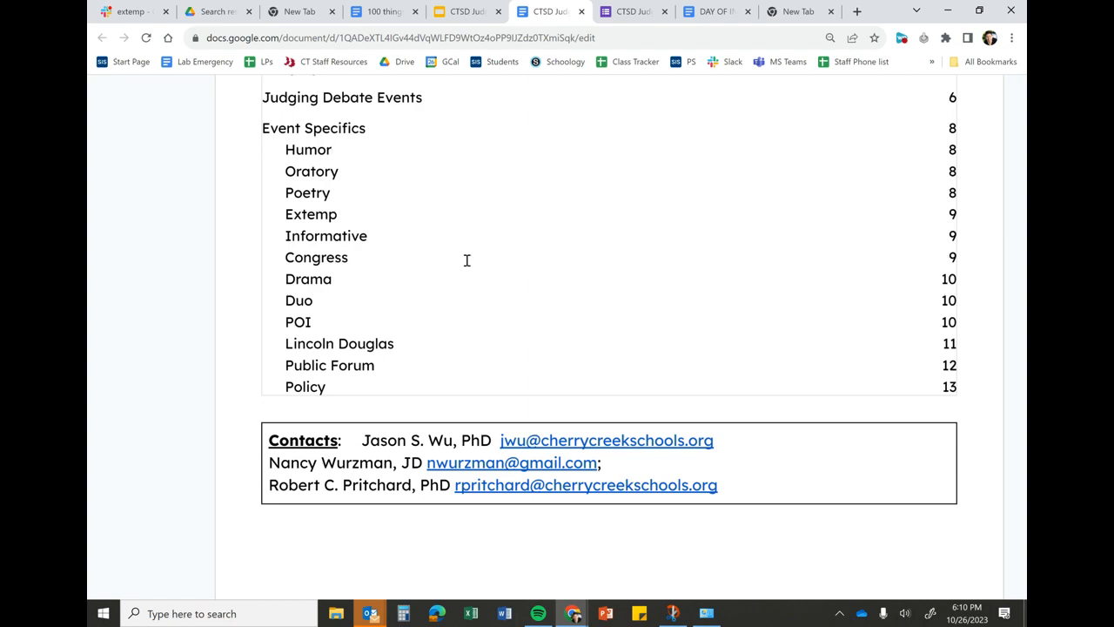
{"action": "left_click", "coordinate": [333, 149]}
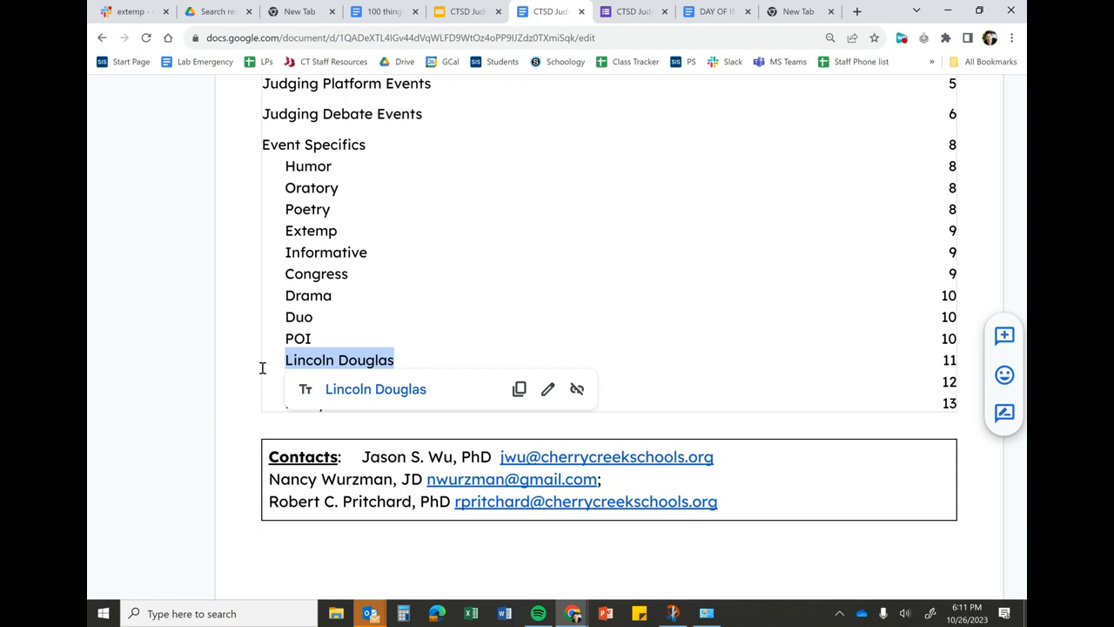
{"action": "left_click", "coordinate": [330, 382]}
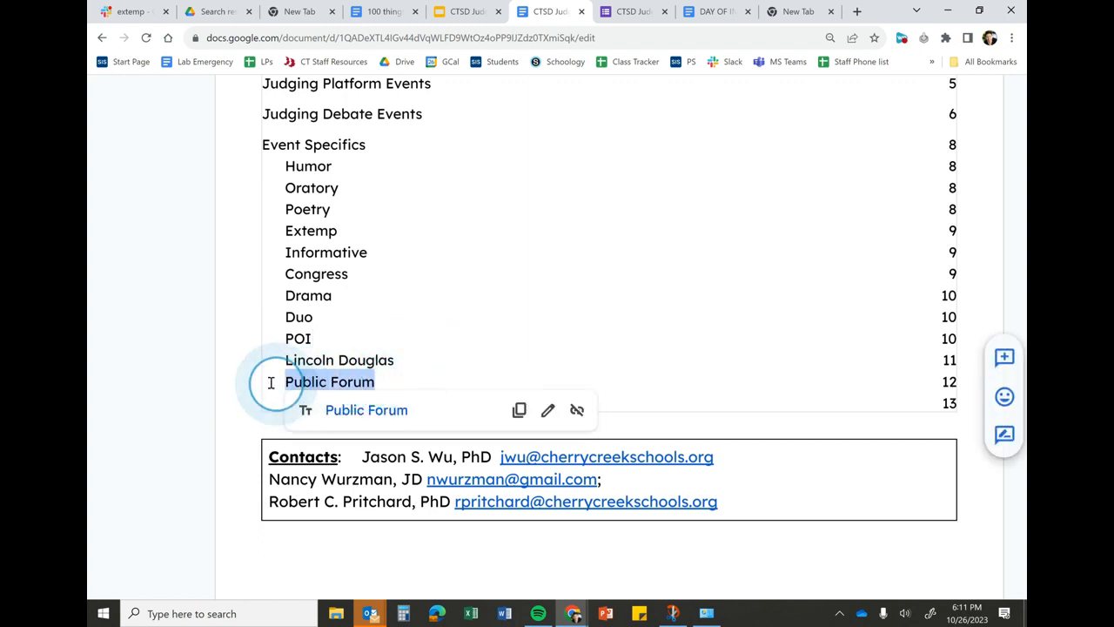
{"action": "double_click", "coordinate": [329, 381]}
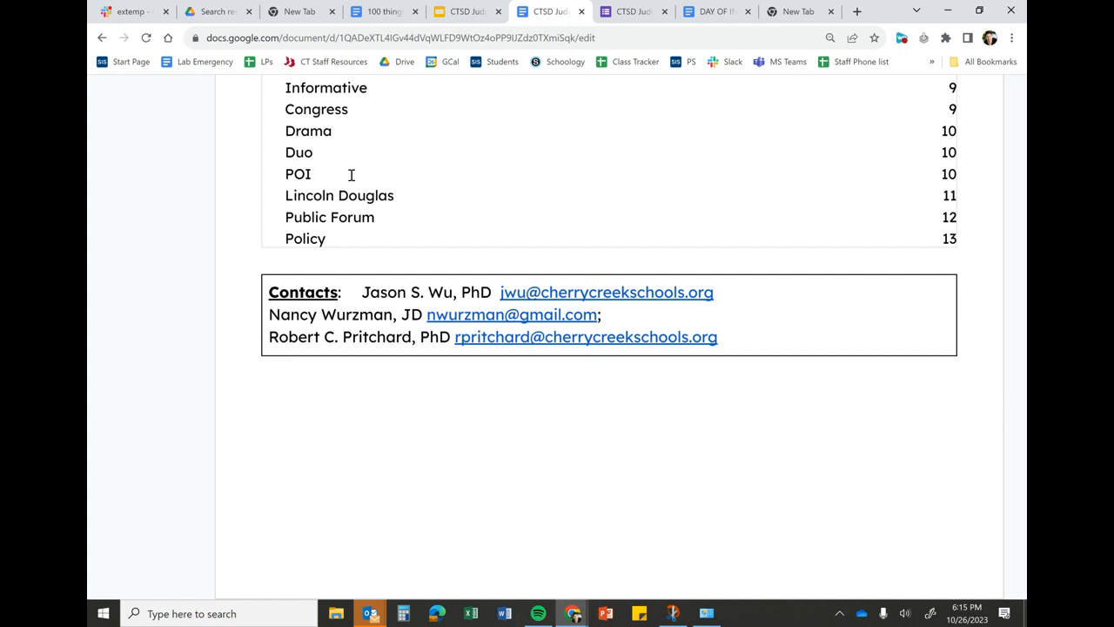
{"action": "left_click", "coordinate": [313, 174]}
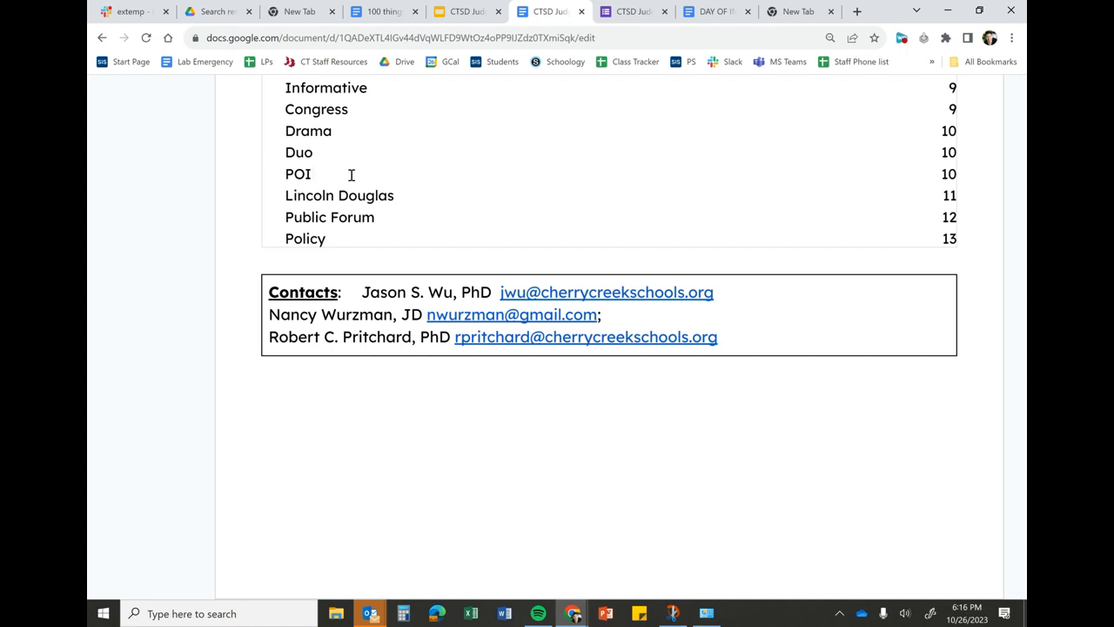
{"action": "left_click", "coordinate": [316, 173]}
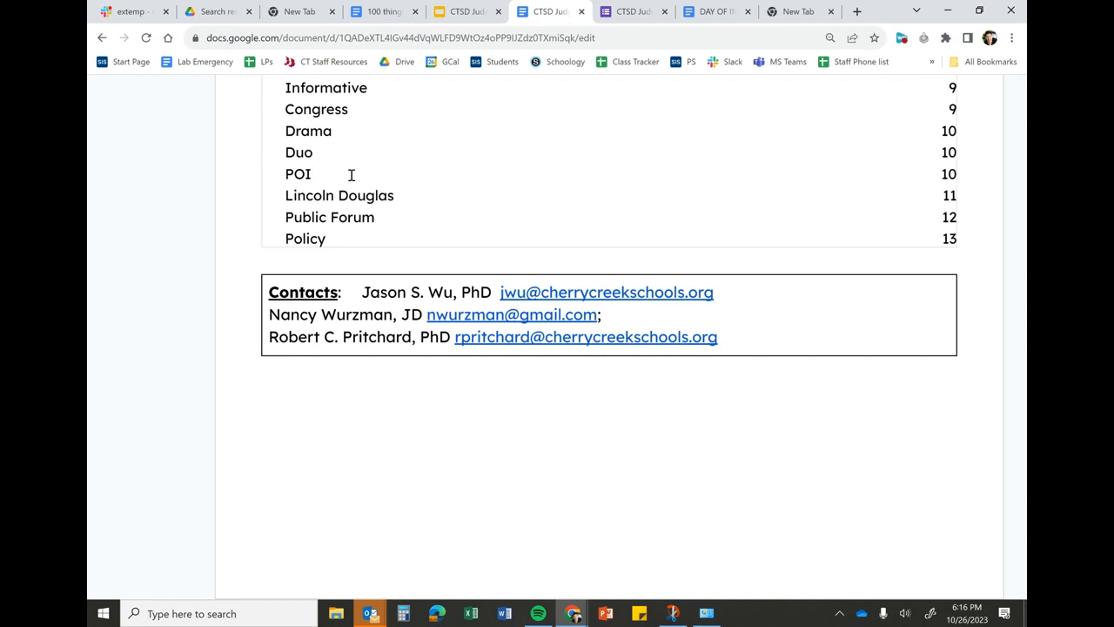
{"action": "left_click", "coordinate": [316, 173]}
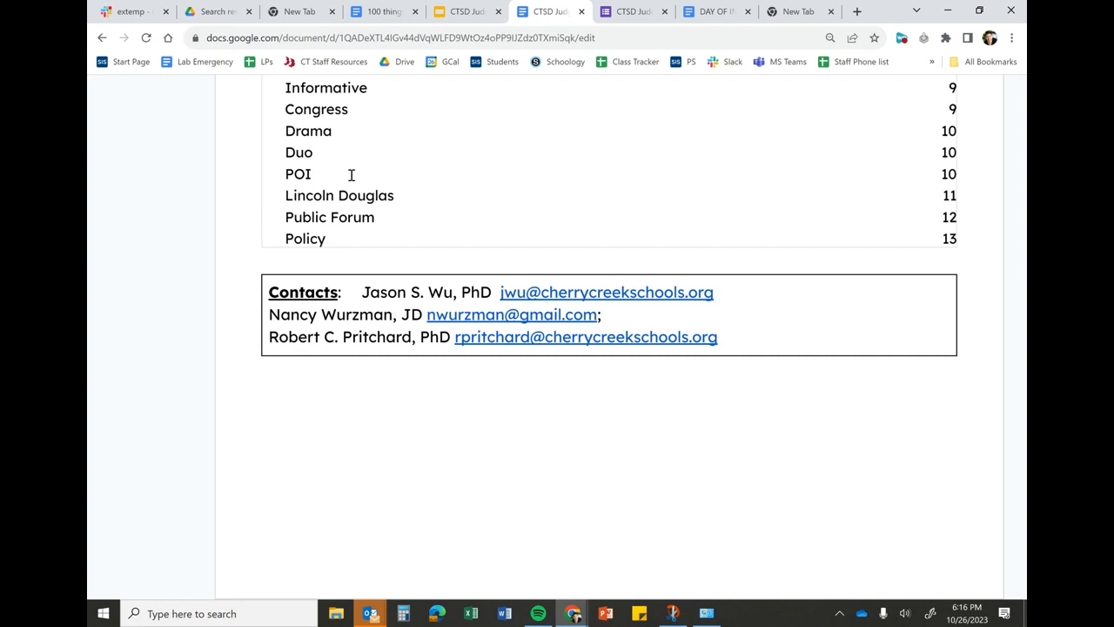
{"action": "mouse_move", "coordinate": [379, 211]}
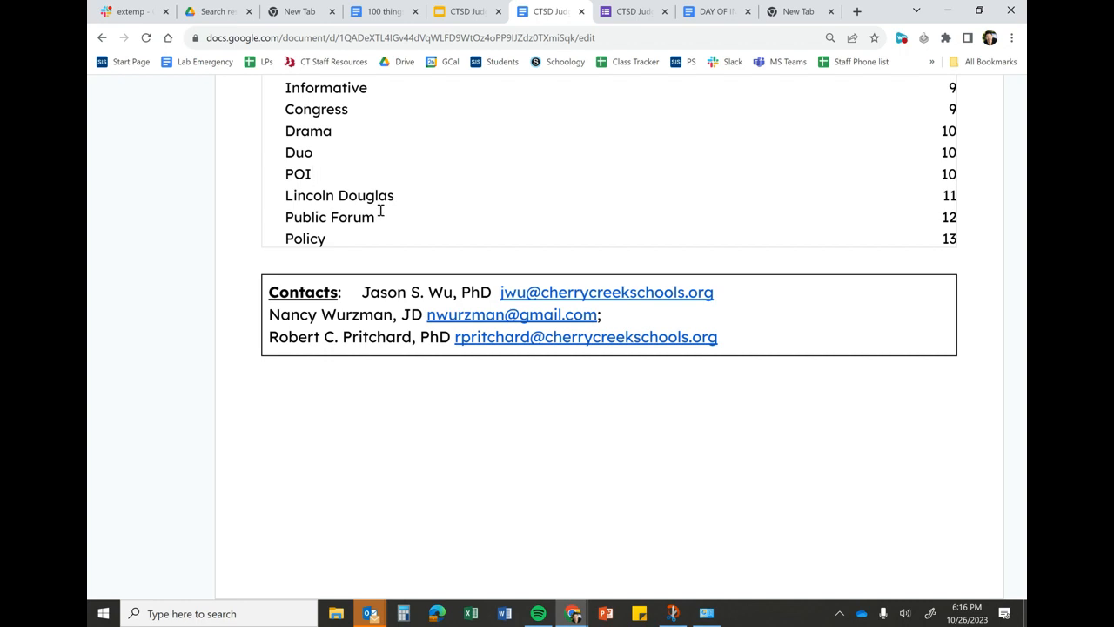
Point out the Lincoln Douglas entry in the guide's event list.
{"action": "left_click", "coordinate": [313, 173]}
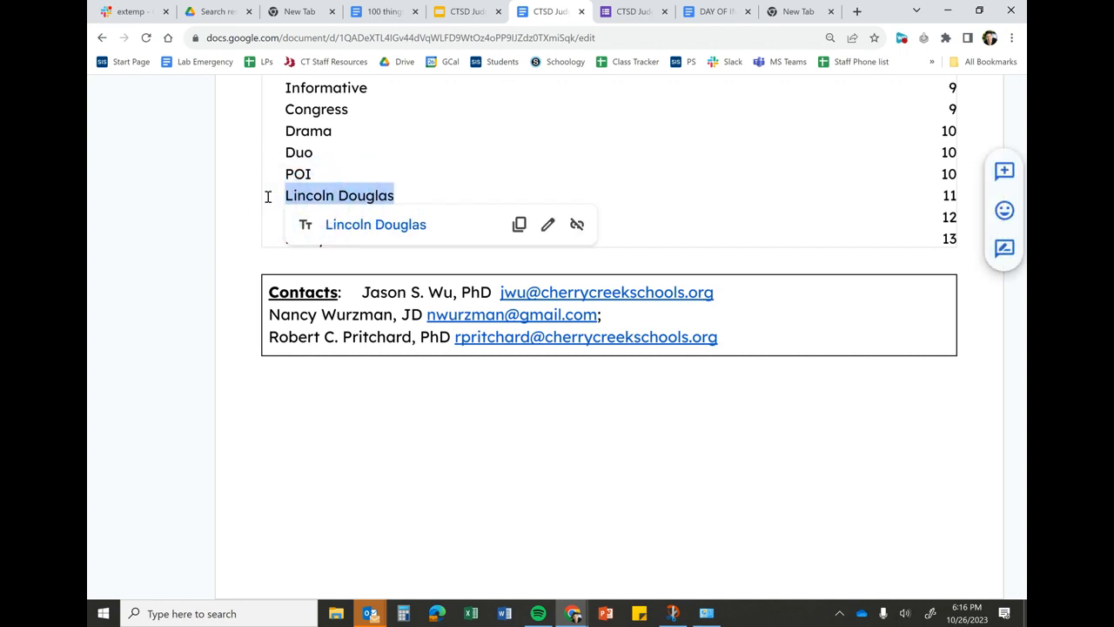
{"action": "mouse_move", "coordinate": [390, 181]}
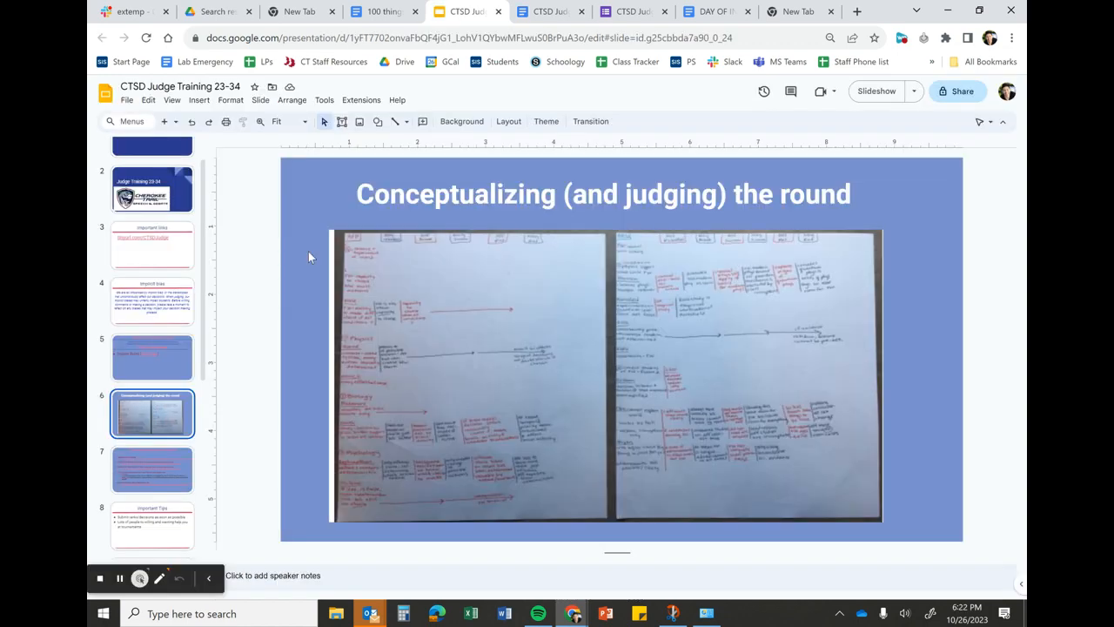
{"action": "mouse_move", "coordinate": [612, 301]}
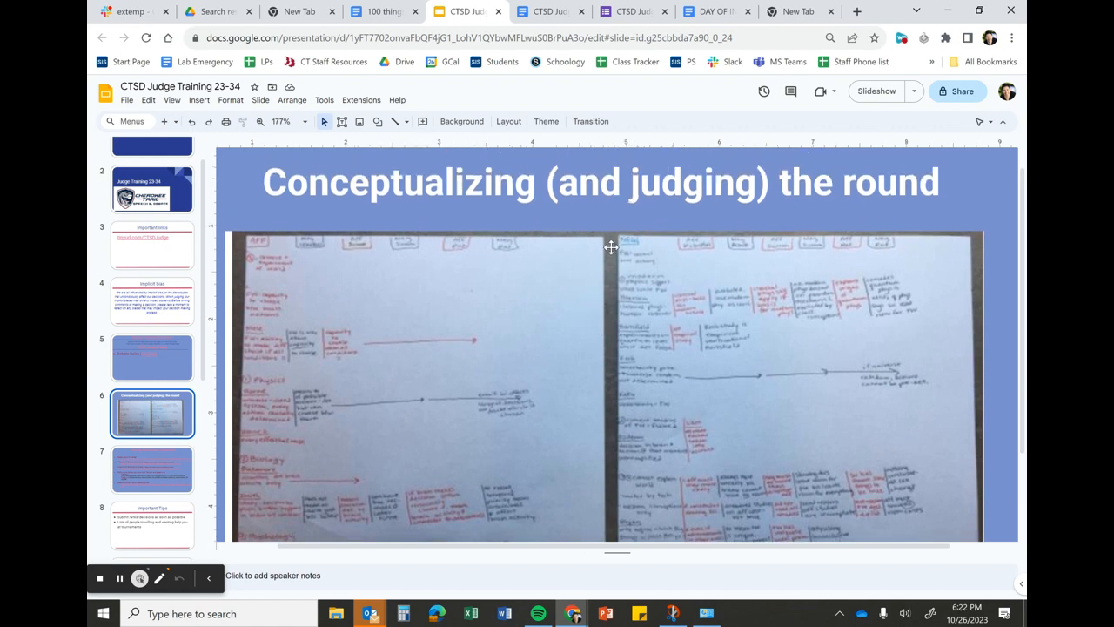
{"action": "mouse_move", "coordinate": [558, 302]}
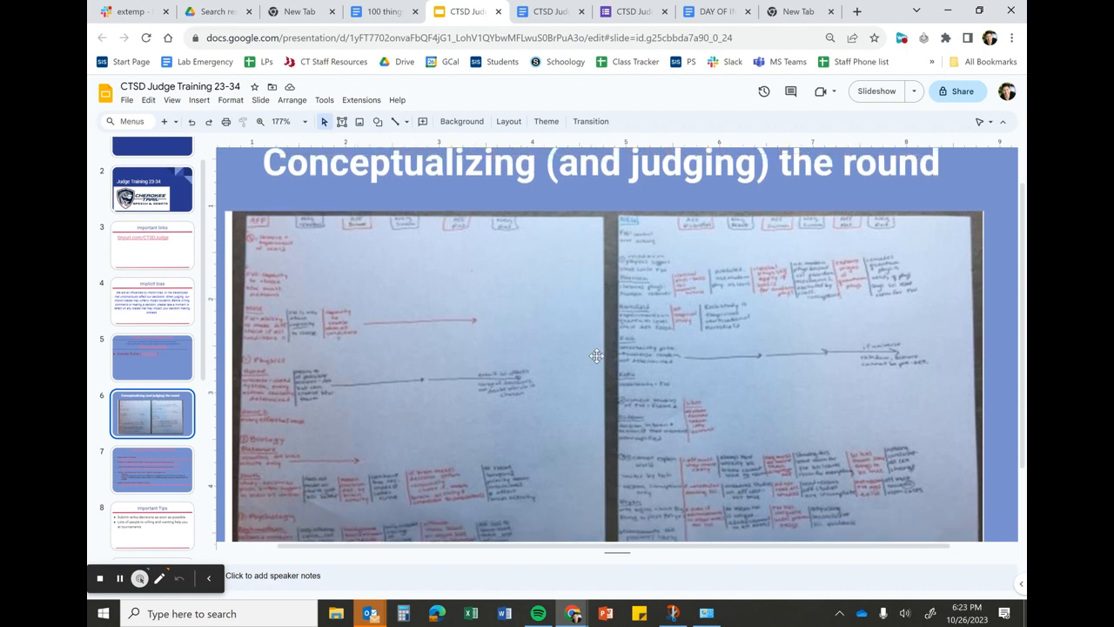
{"action": "mouse_move", "coordinate": [261, 219]}
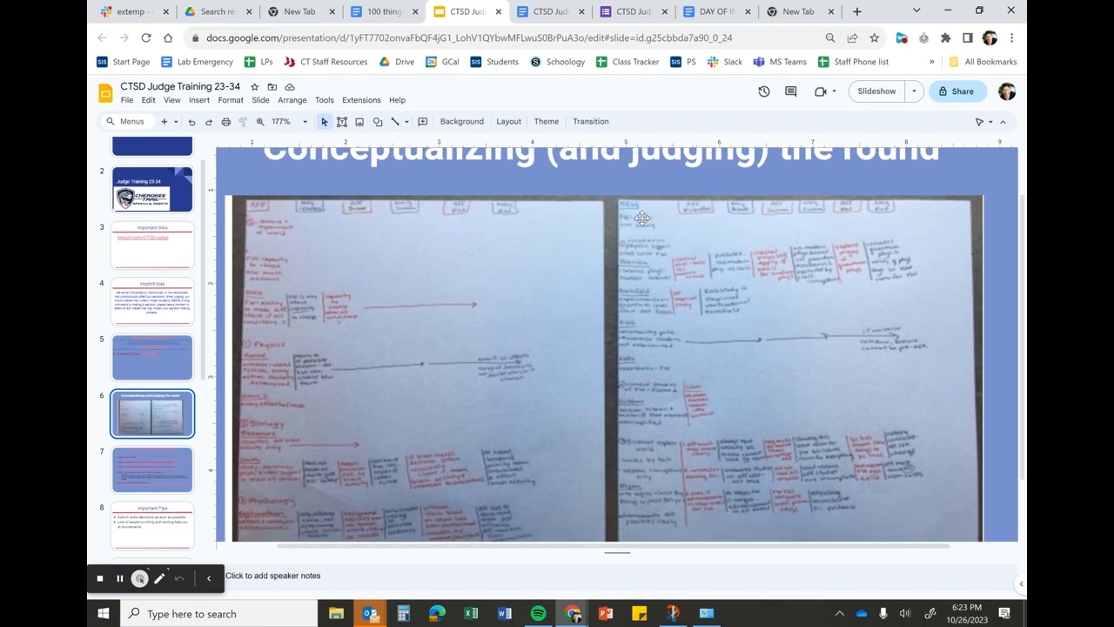
{"action": "mouse_move", "coordinate": [638, 362]}
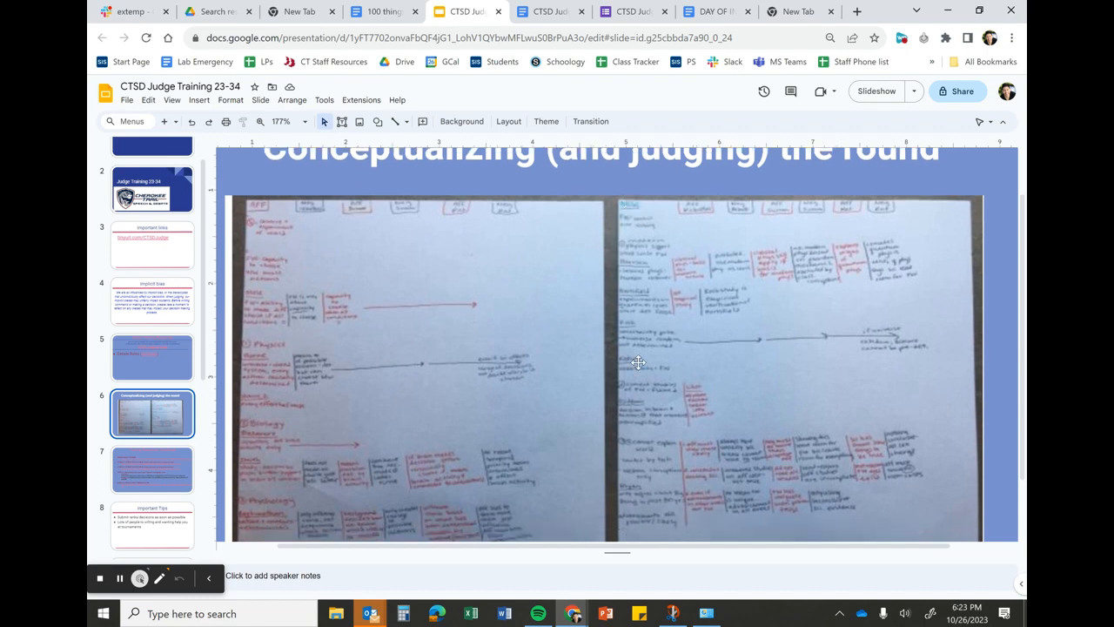
{"action": "mouse_move", "coordinate": [641, 479]}
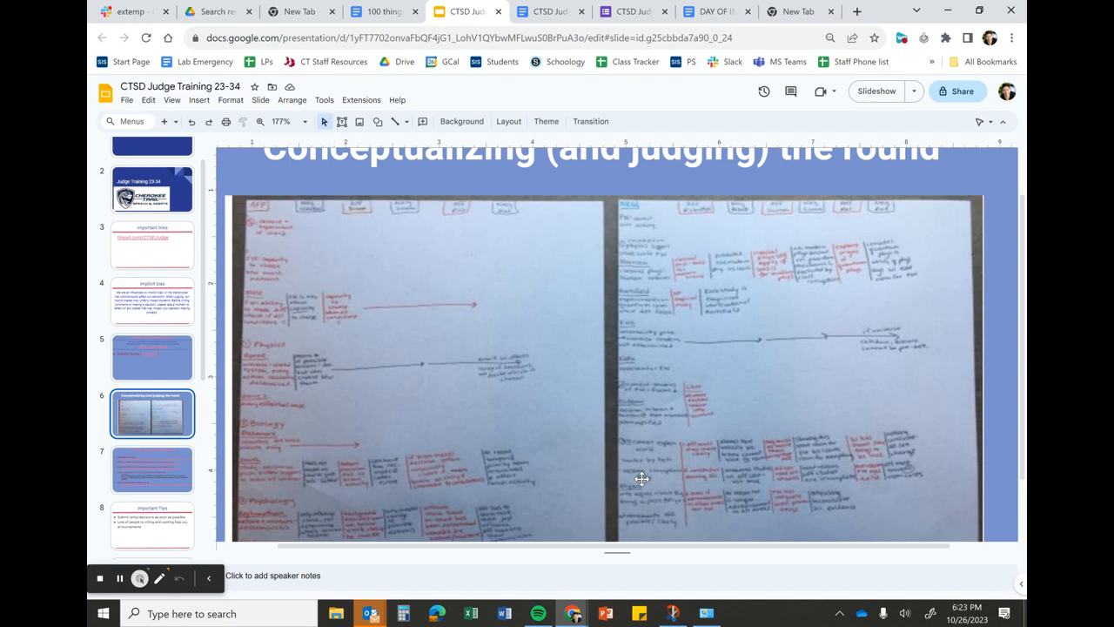
{"action": "mouse_move", "coordinate": [357, 222]}
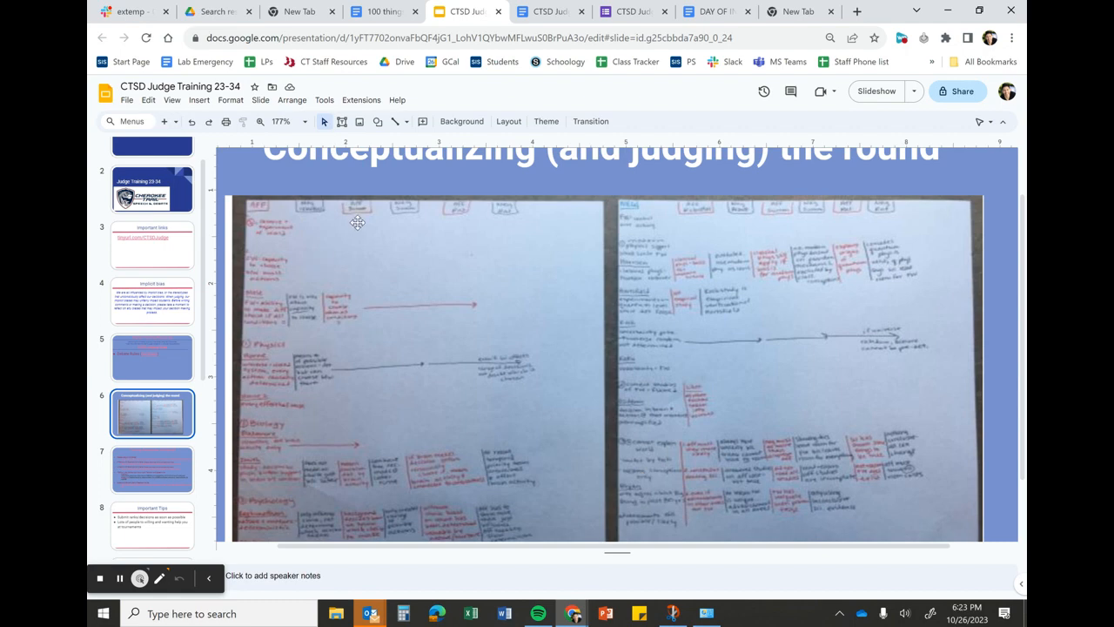
{"action": "mouse_move", "coordinate": [908, 239]}
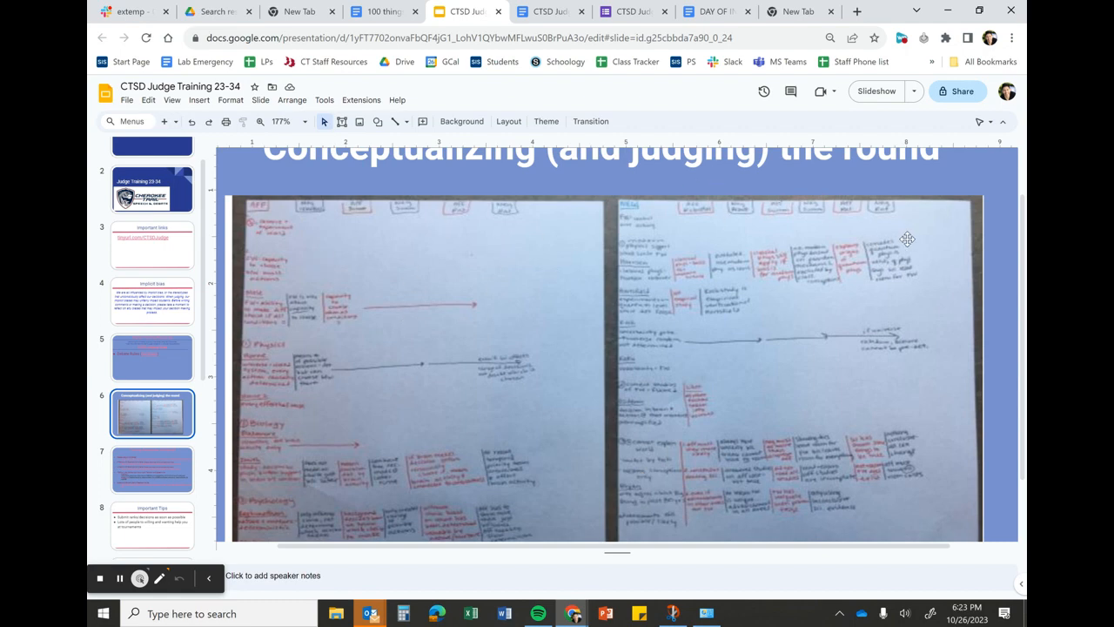
{"action": "mouse_move", "coordinate": [321, 324]}
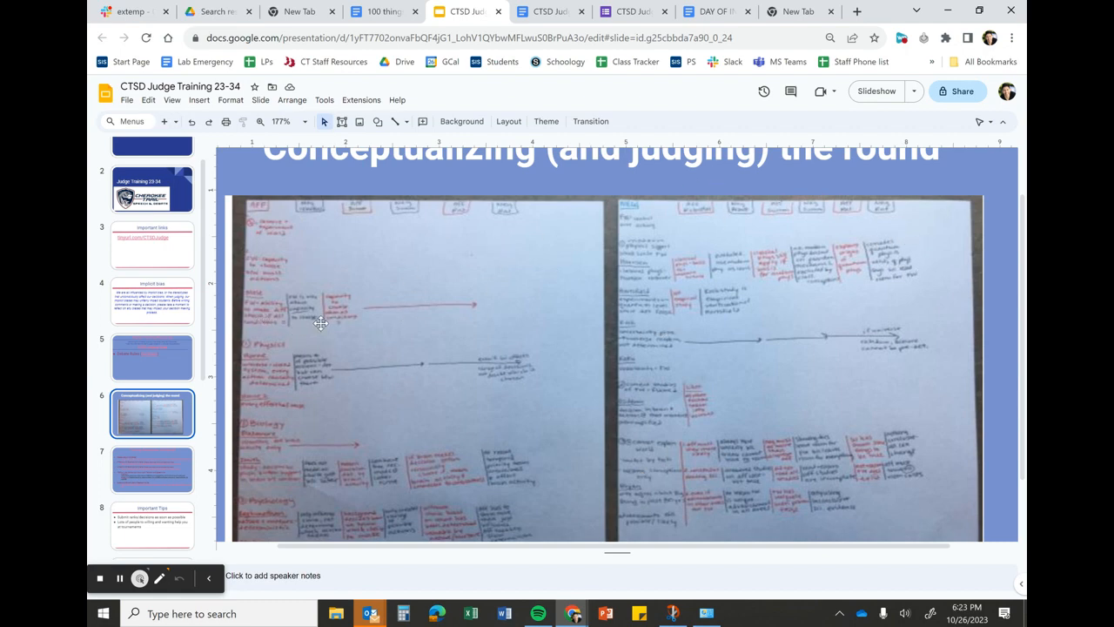
{"action": "scroll", "scroll_direction": "down", "scroll_amount": 3}
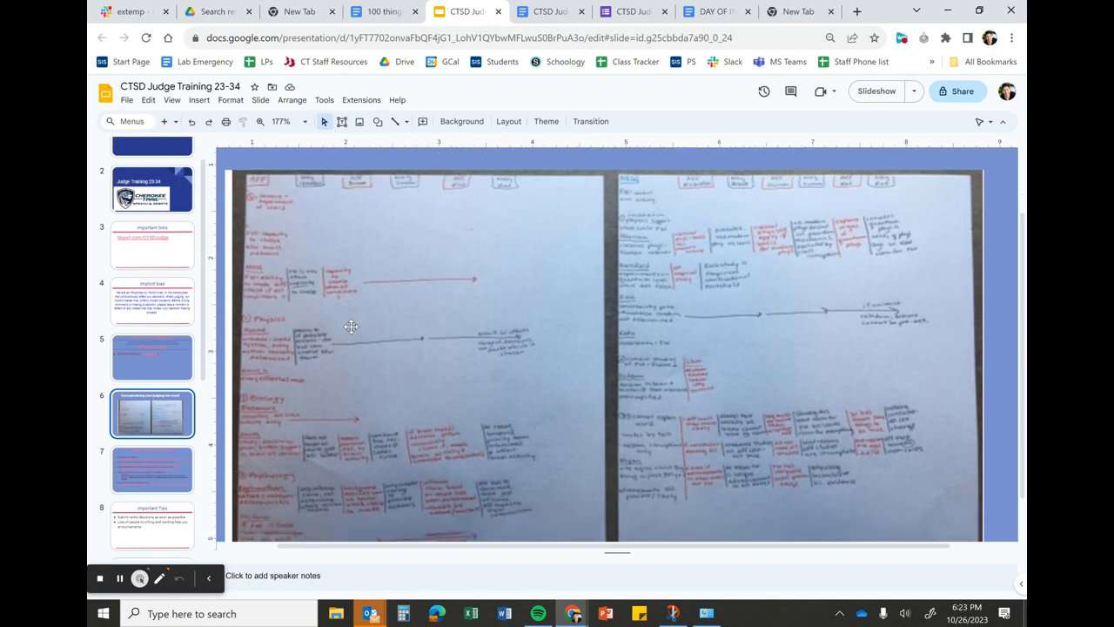
{"action": "mouse_move", "coordinate": [290, 279]}
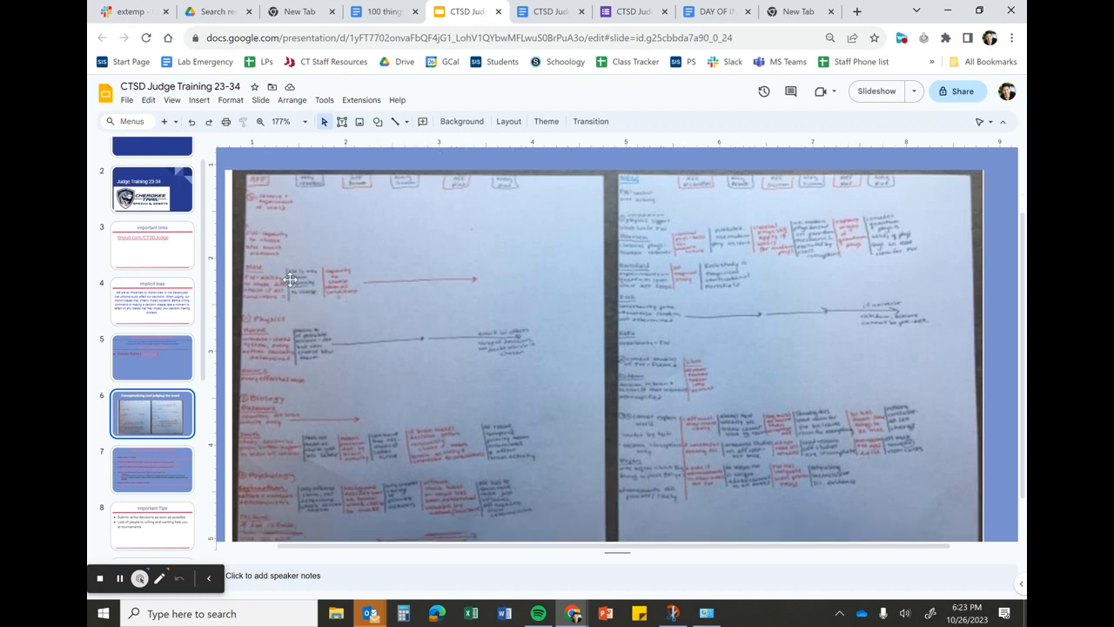
{"action": "mouse_move", "coordinate": [257, 555]}
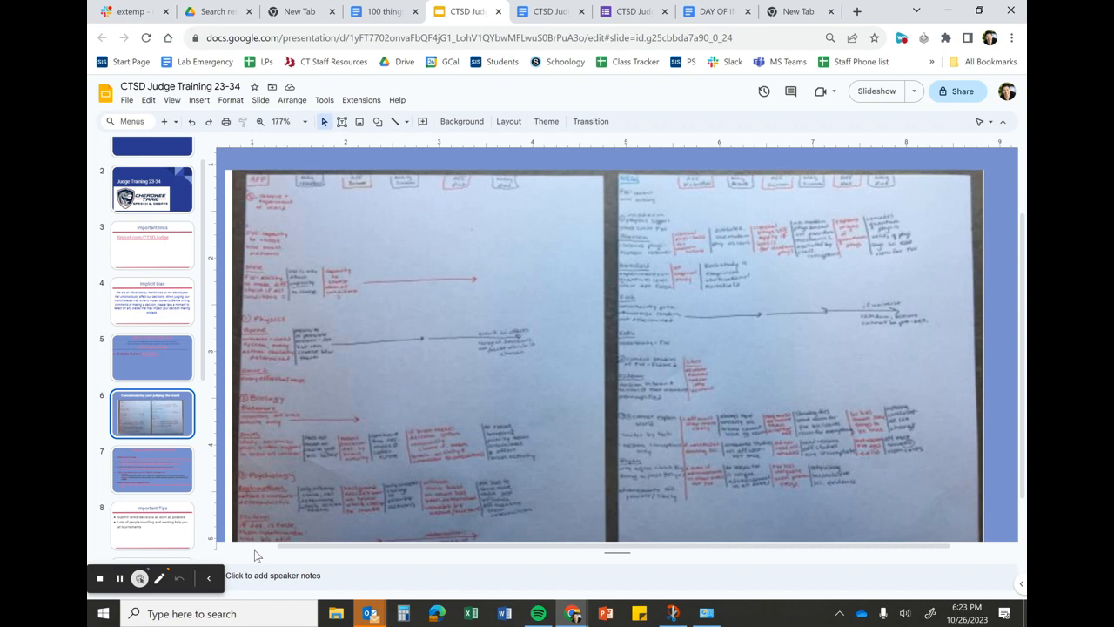
{"action": "mouse_move", "coordinate": [255, 430]}
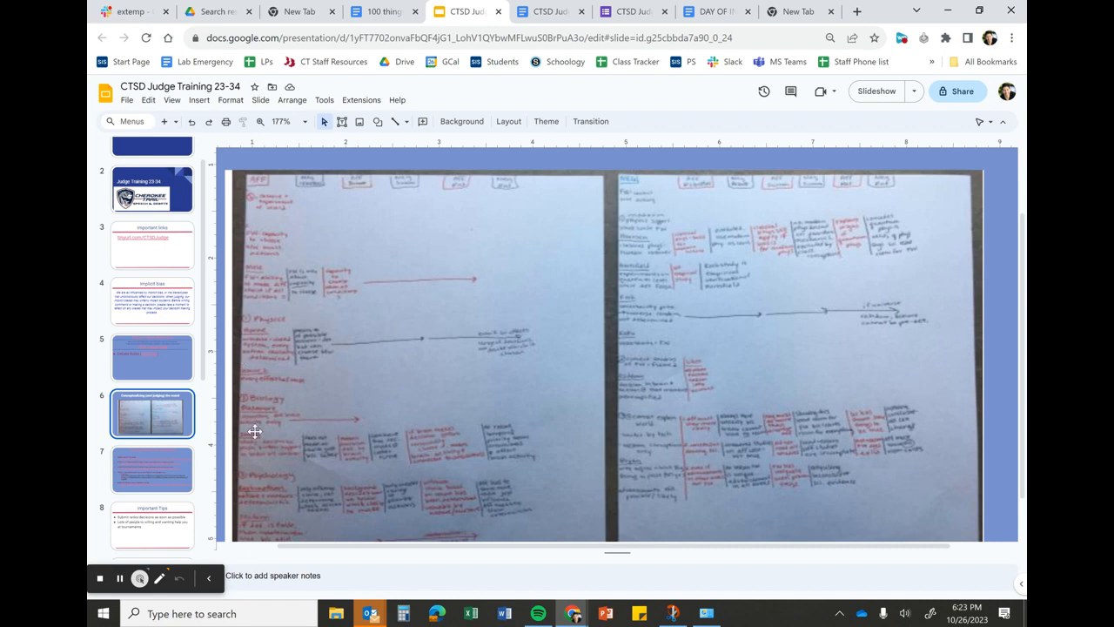
{"action": "mouse_move", "coordinate": [322, 184]}
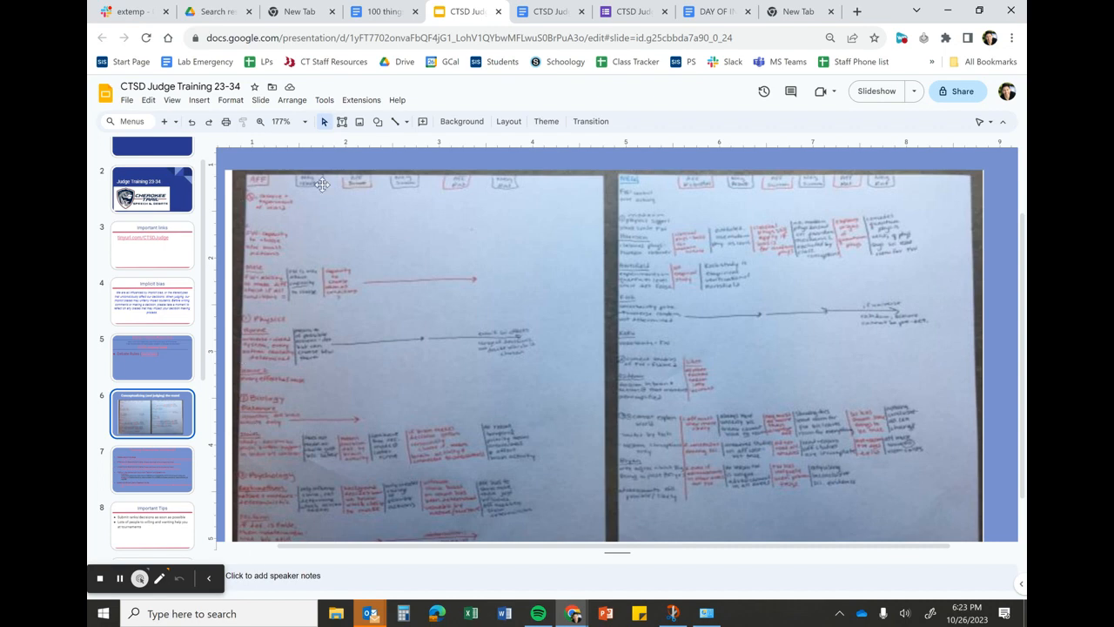
{"action": "mouse_move", "coordinate": [638, 308]}
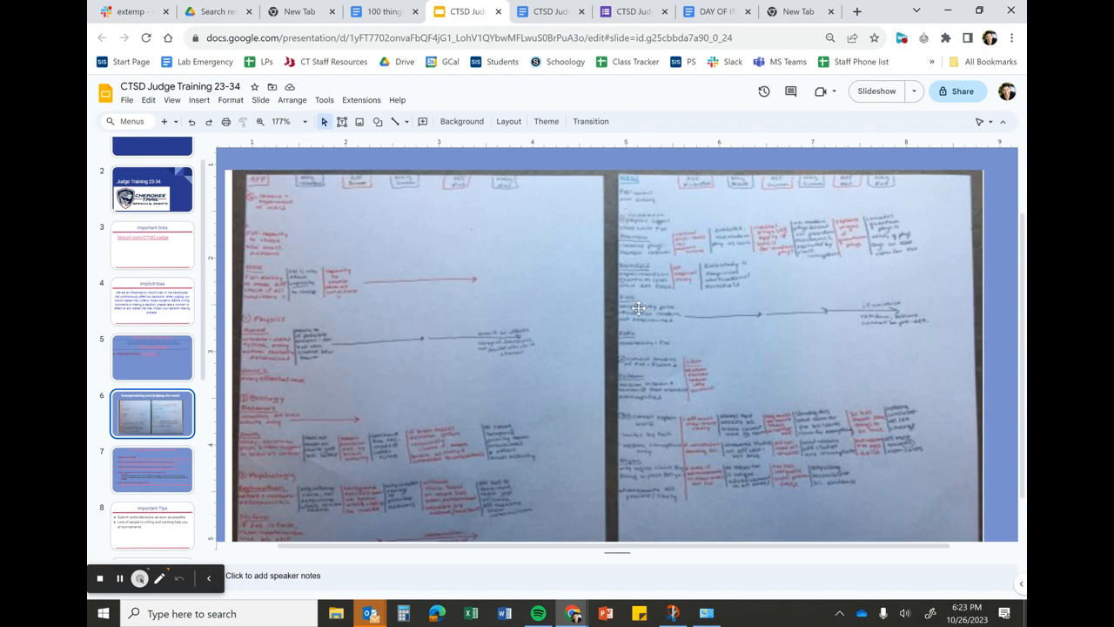
{"action": "mouse_move", "coordinate": [640, 470]}
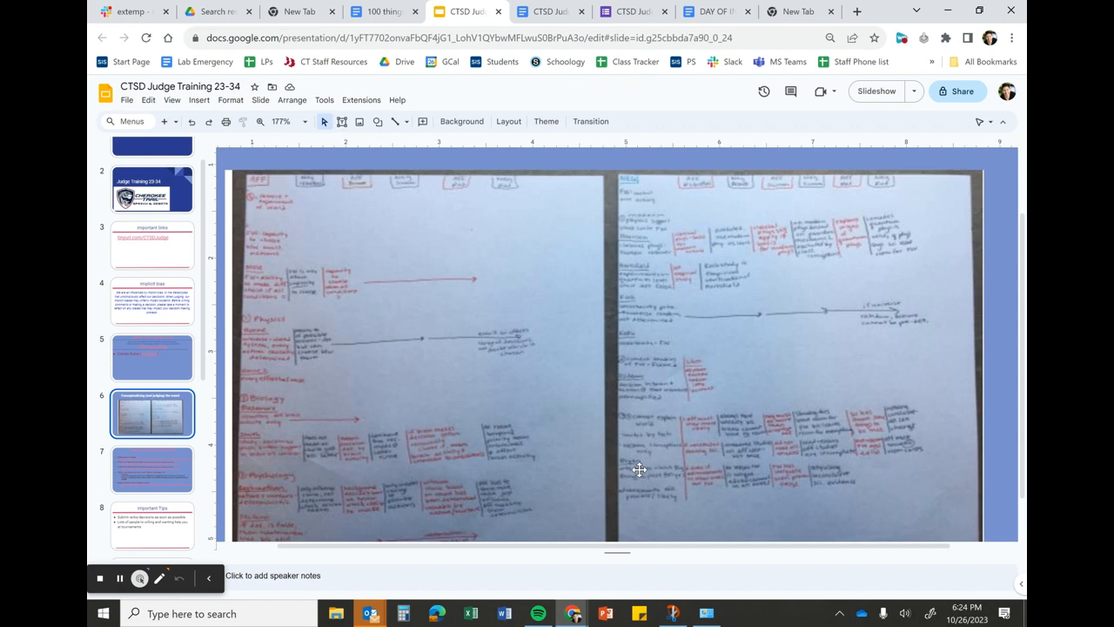
{"action": "mouse_move", "coordinate": [305, 187]}
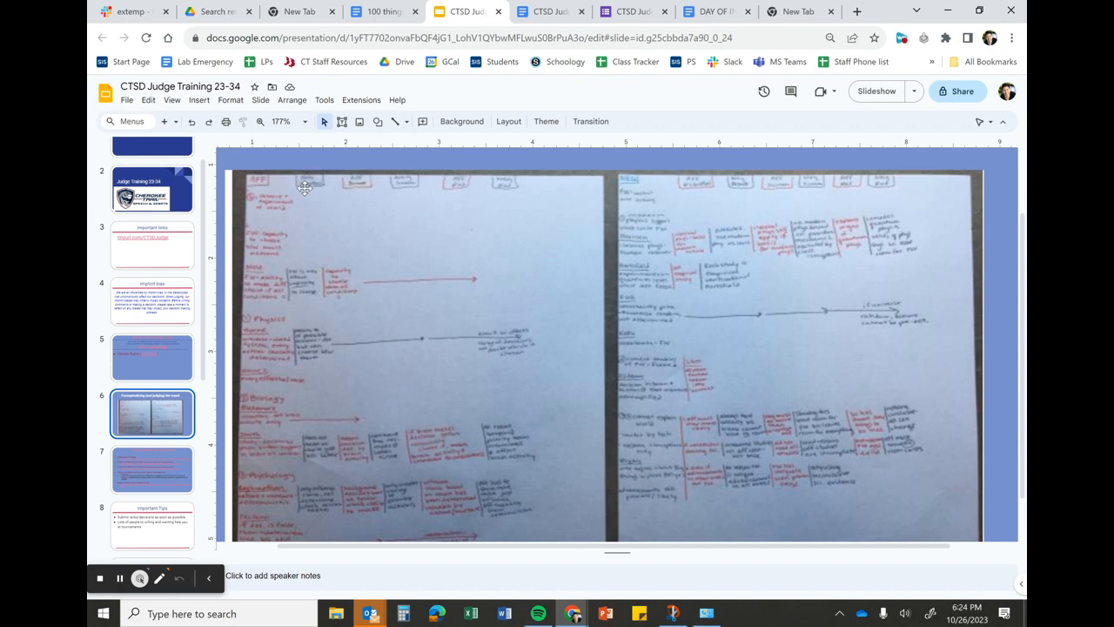
{"action": "mouse_move", "coordinate": [290, 346]}
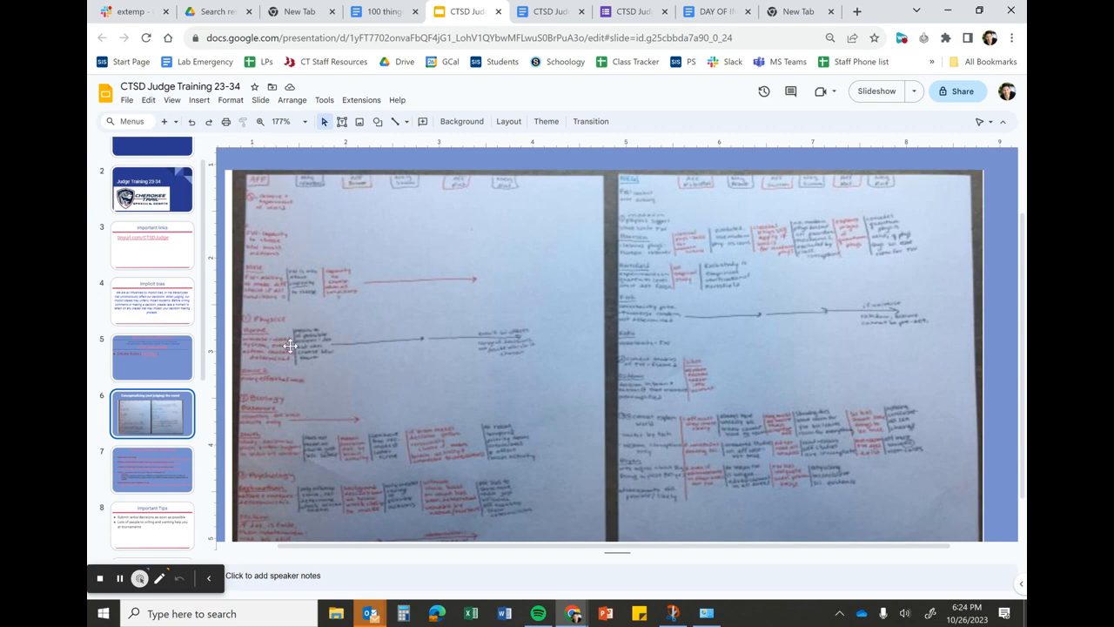
{"action": "mouse_move", "coordinate": [302, 344]}
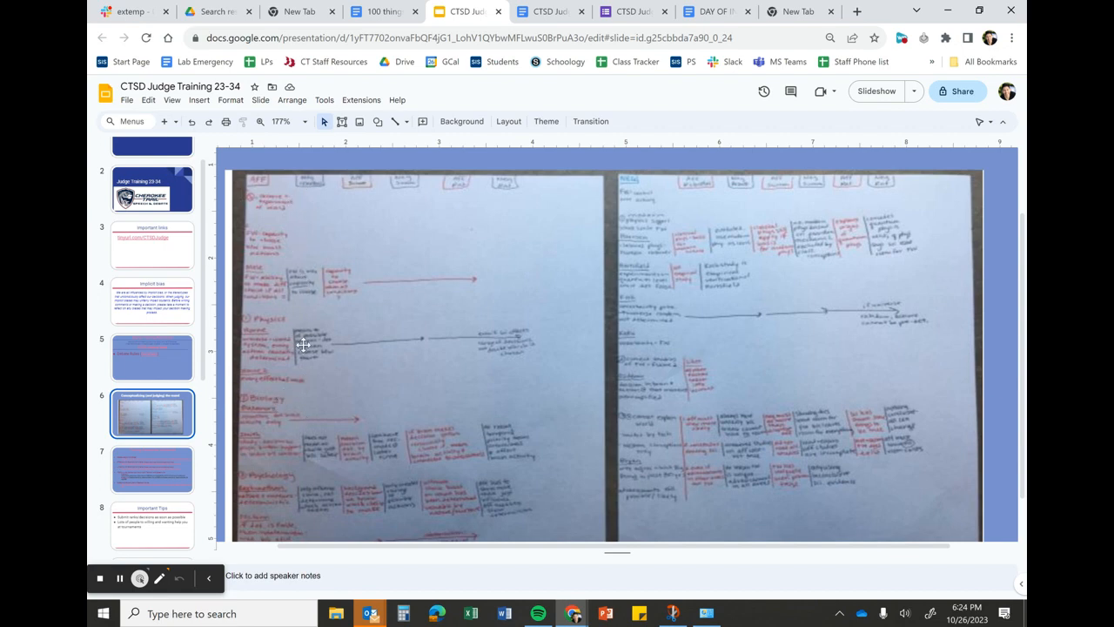
{"action": "mouse_move", "coordinate": [627, 204]}
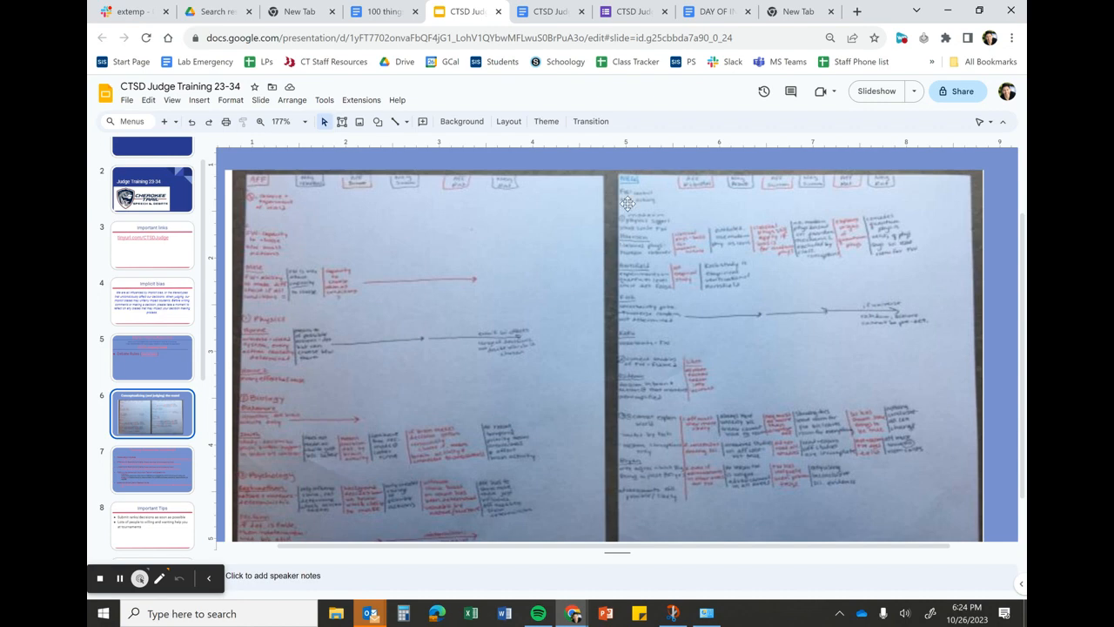
{"action": "mouse_move", "coordinate": [657, 285]}
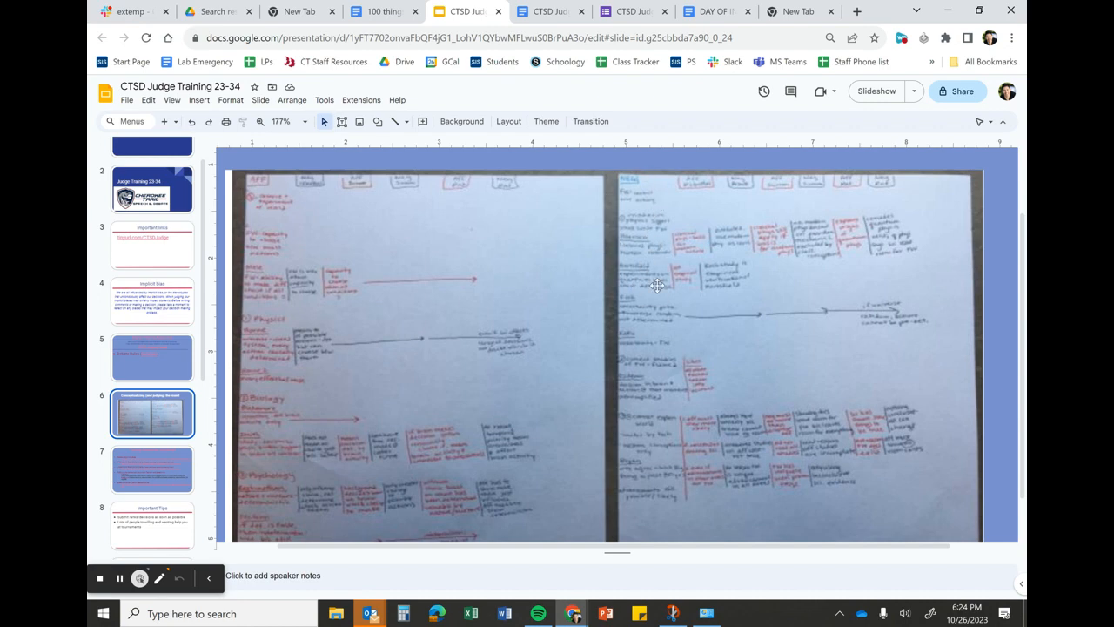
{"action": "mouse_move", "coordinate": [670, 435]}
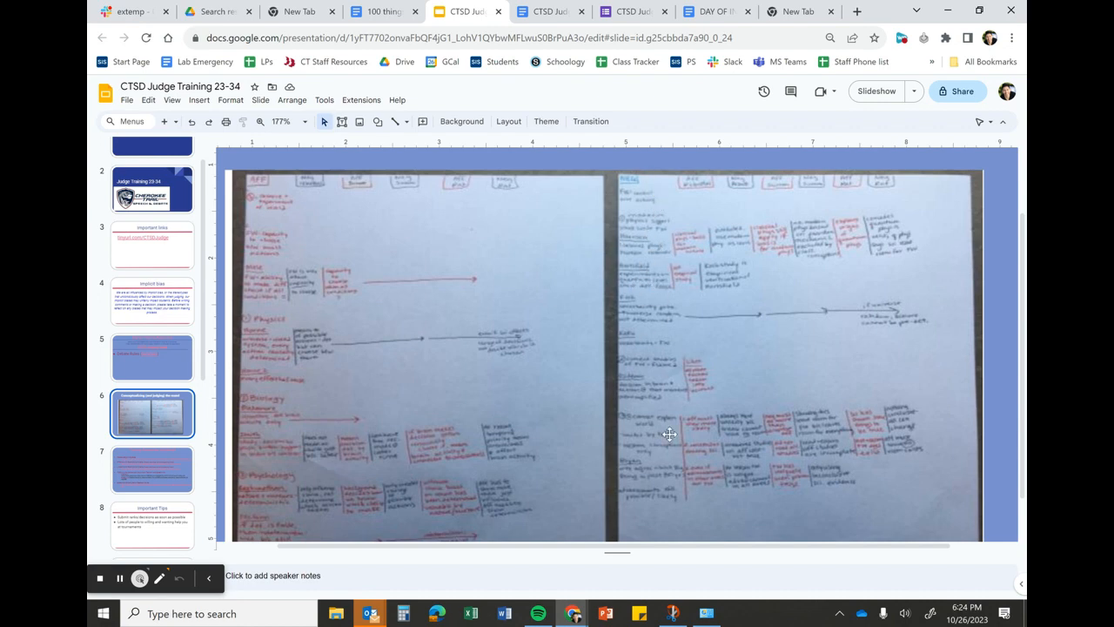
{"action": "mouse_move", "coordinate": [318, 409]}
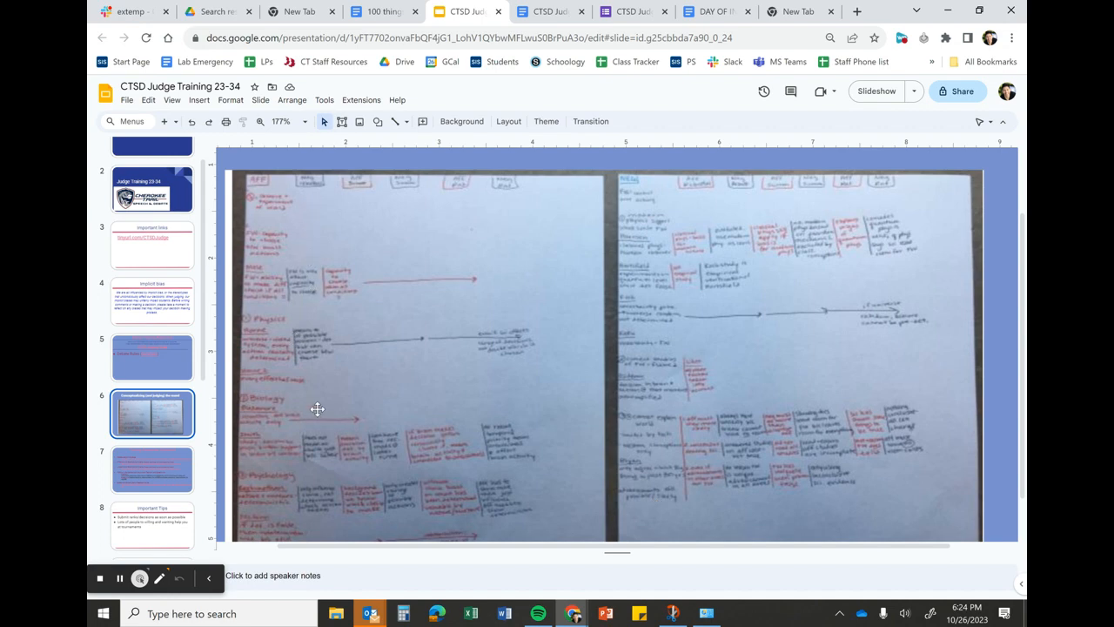
{"action": "mouse_move", "coordinate": [311, 310]}
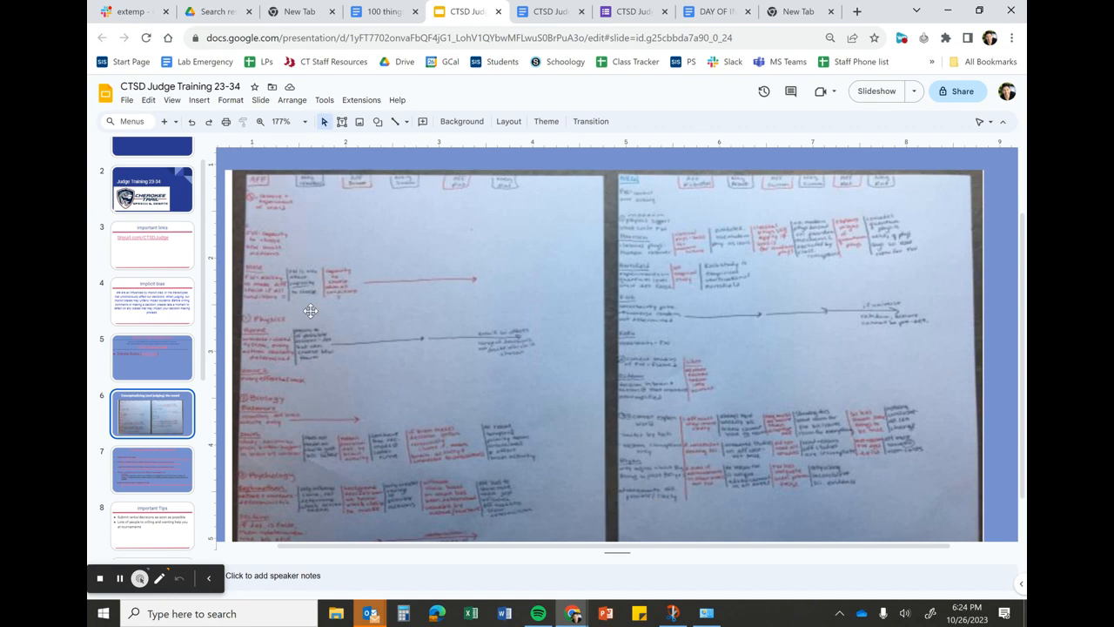
{"action": "mouse_move", "coordinate": [297, 276]}
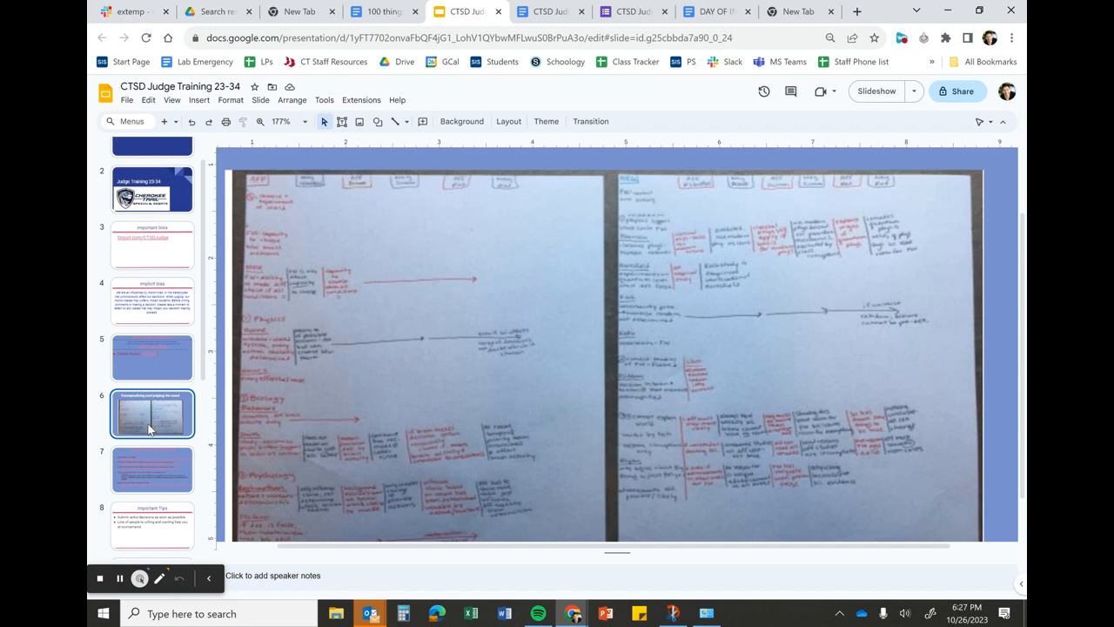
{"action": "mouse_move", "coordinate": [731, 287]}
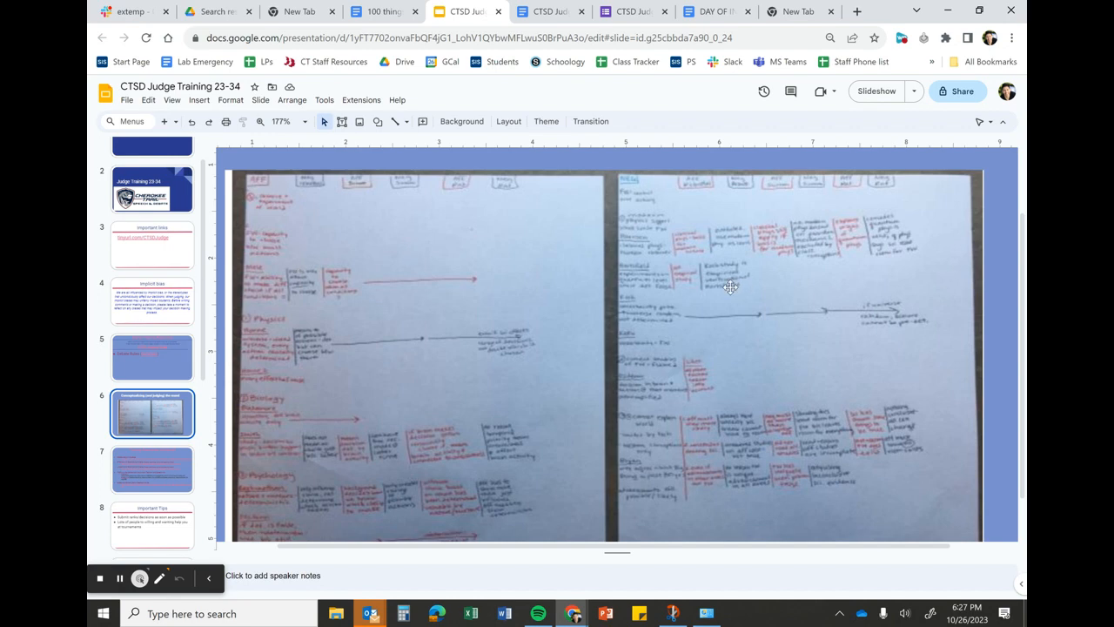
{"action": "mouse_move", "coordinate": [290, 340]}
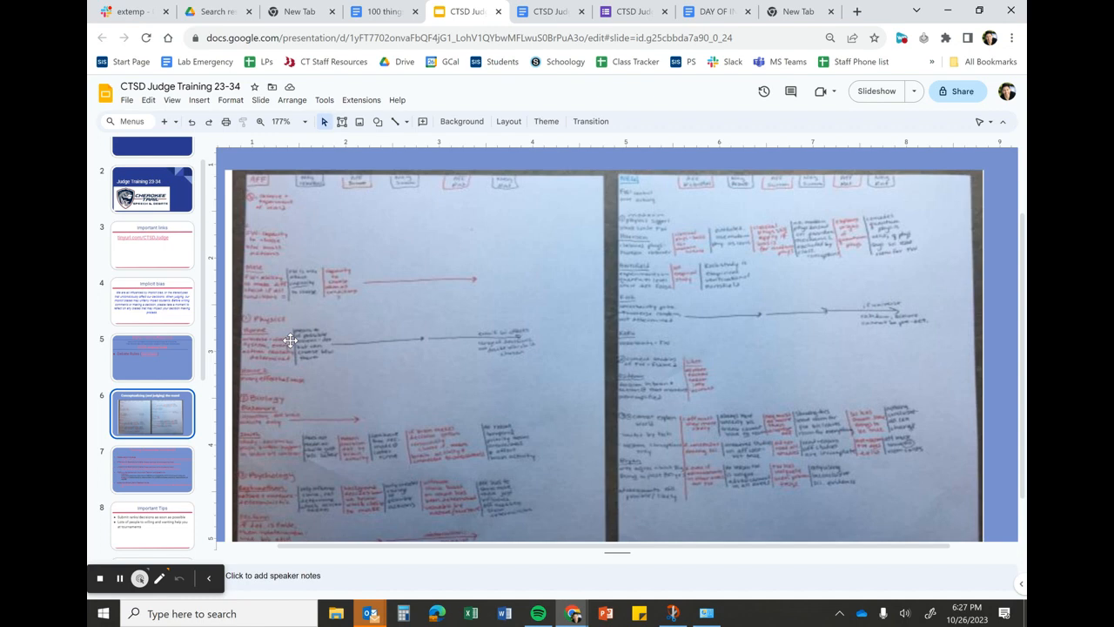